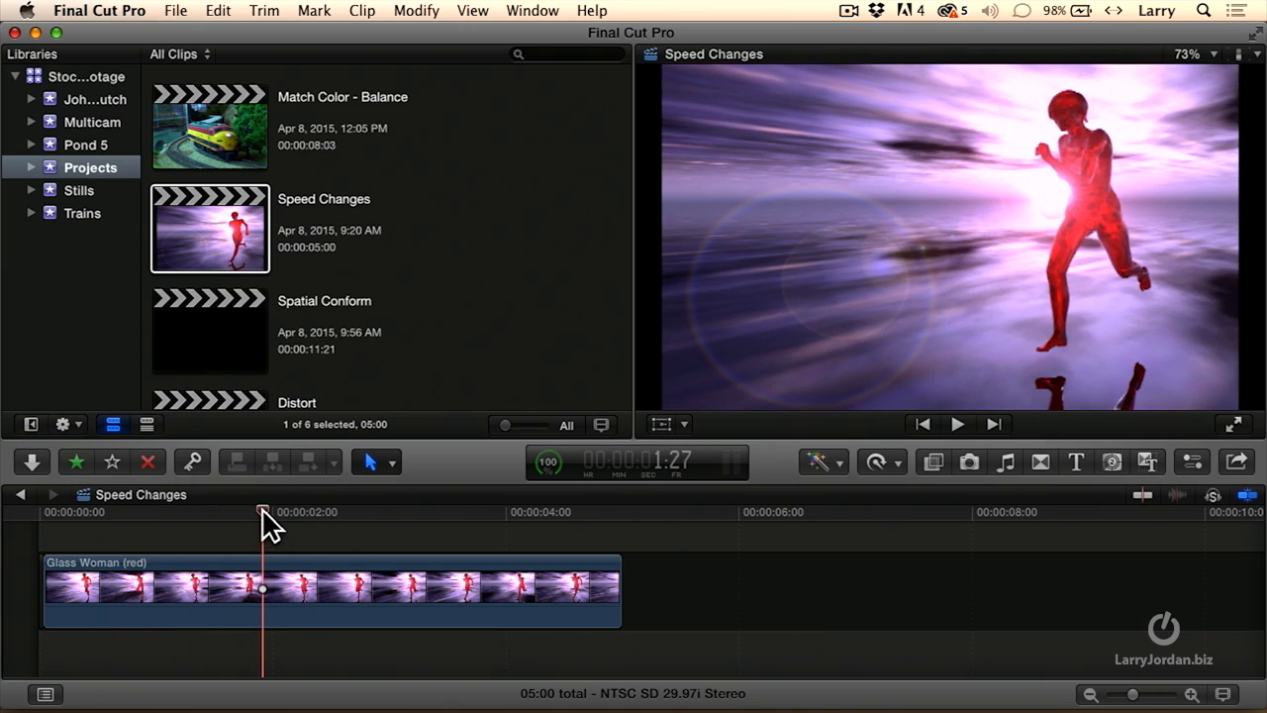
Skim to frame 00:00:02:13 and select the Glass Woman (red) clip
{"action": "left_click_drag", "start_coordinate": [262, 525], "coordinate": [294, 525]}
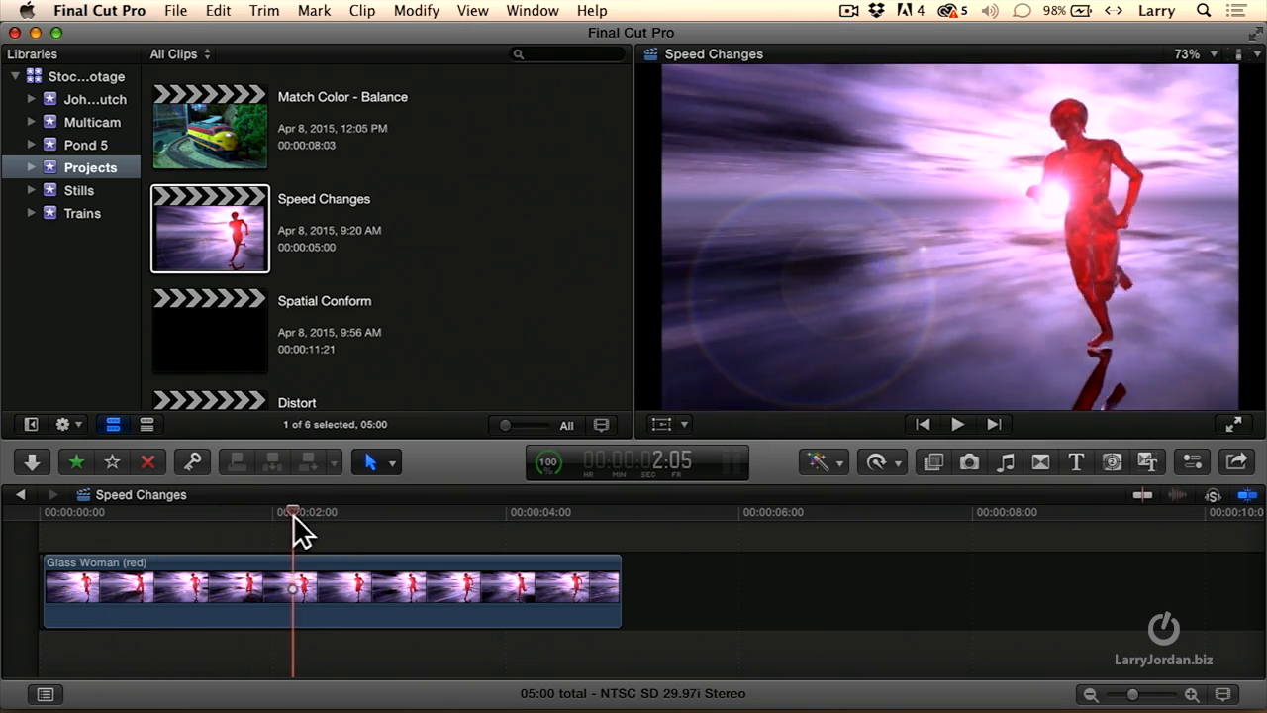
{"action": "left_click_drag", "start_coordinate": [293, 525], "coordinate": [327, 525]}
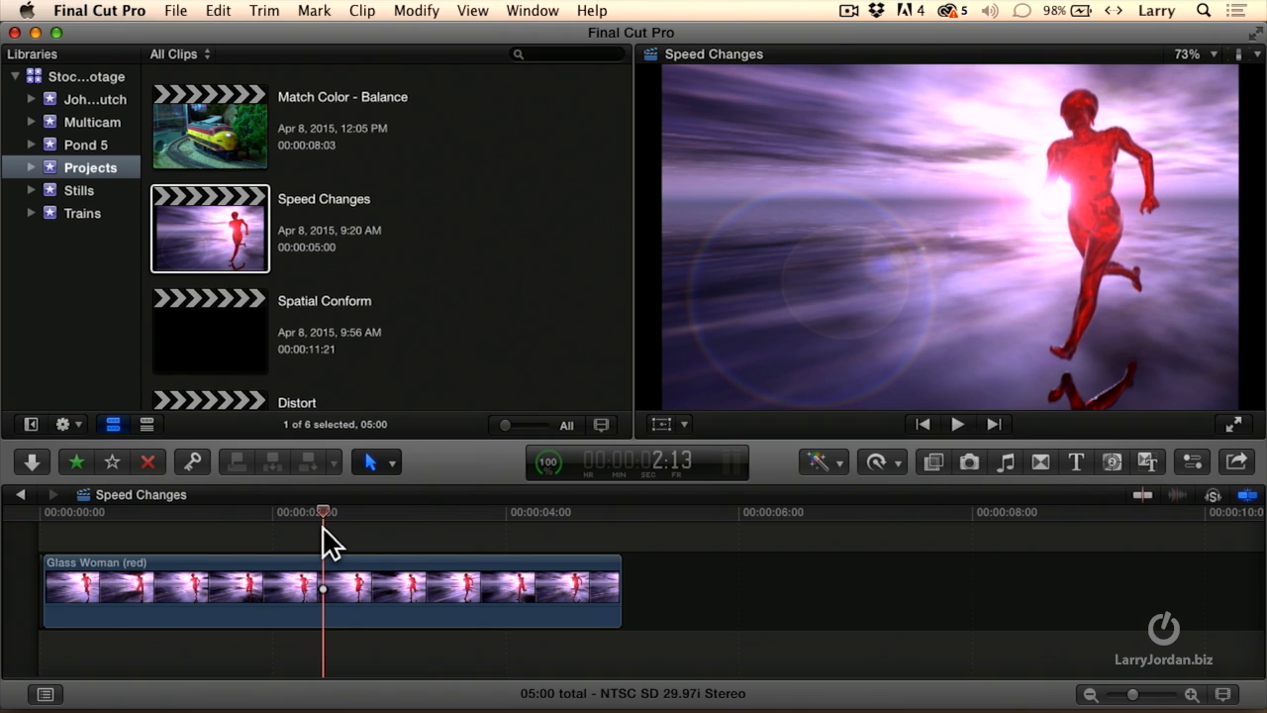
{"action": "left_click", "coordinate": [331, 589]}
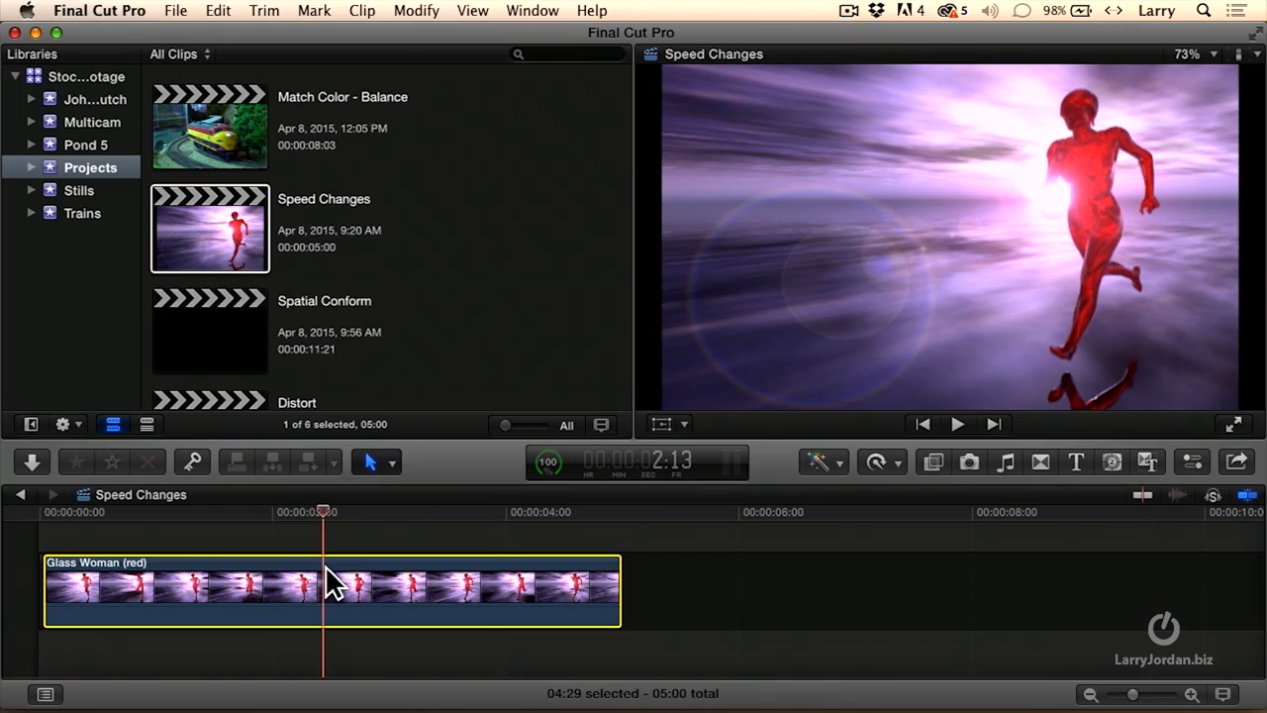
{"action": "mouse_move", "coordinate": [327, 521]}
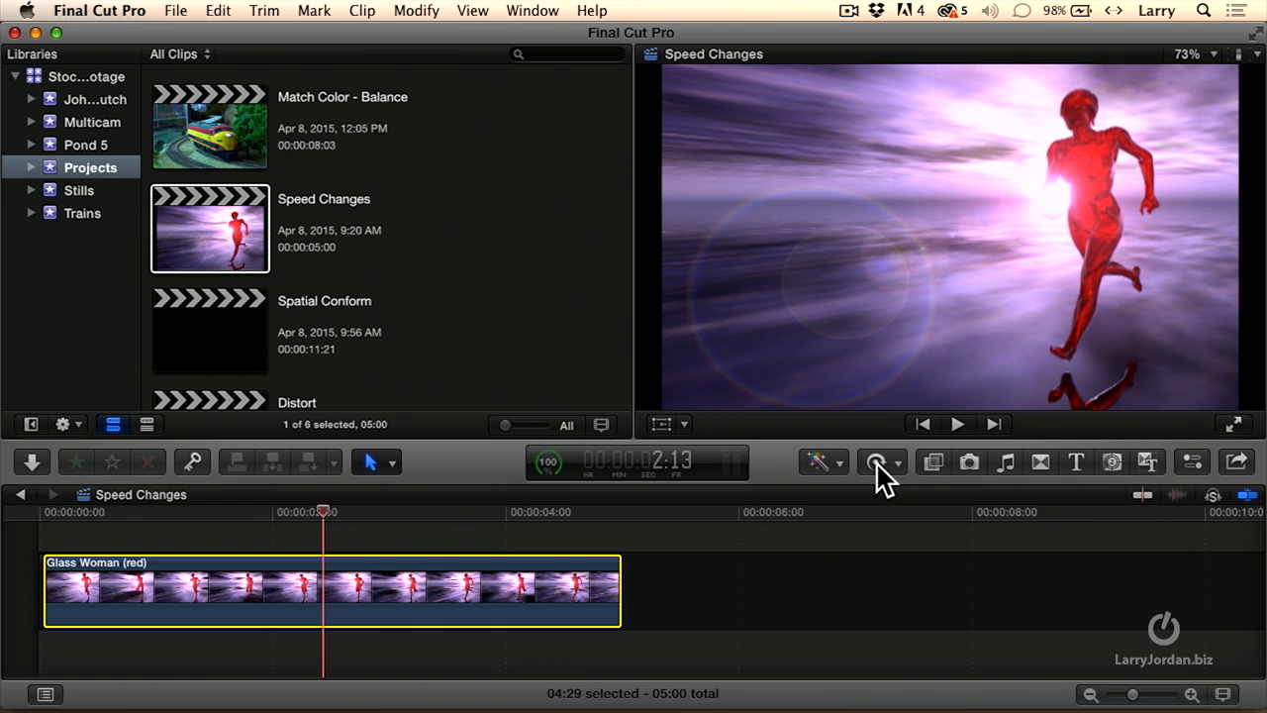
Add a Hold (0%) at the playhead, then play it back; project runs 06:09
{"action": "left_click", "coordinate": [876, 462]}
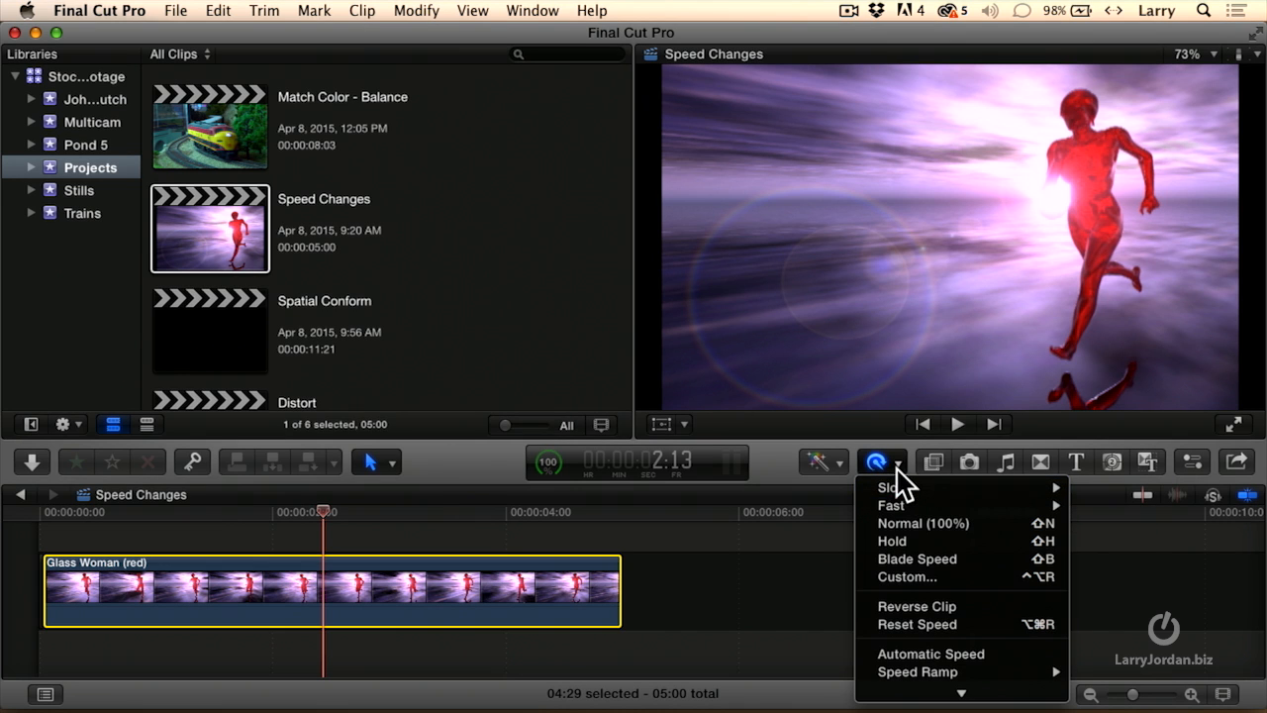
{"action": "mouse_move", "coordinate": [895, 505]}
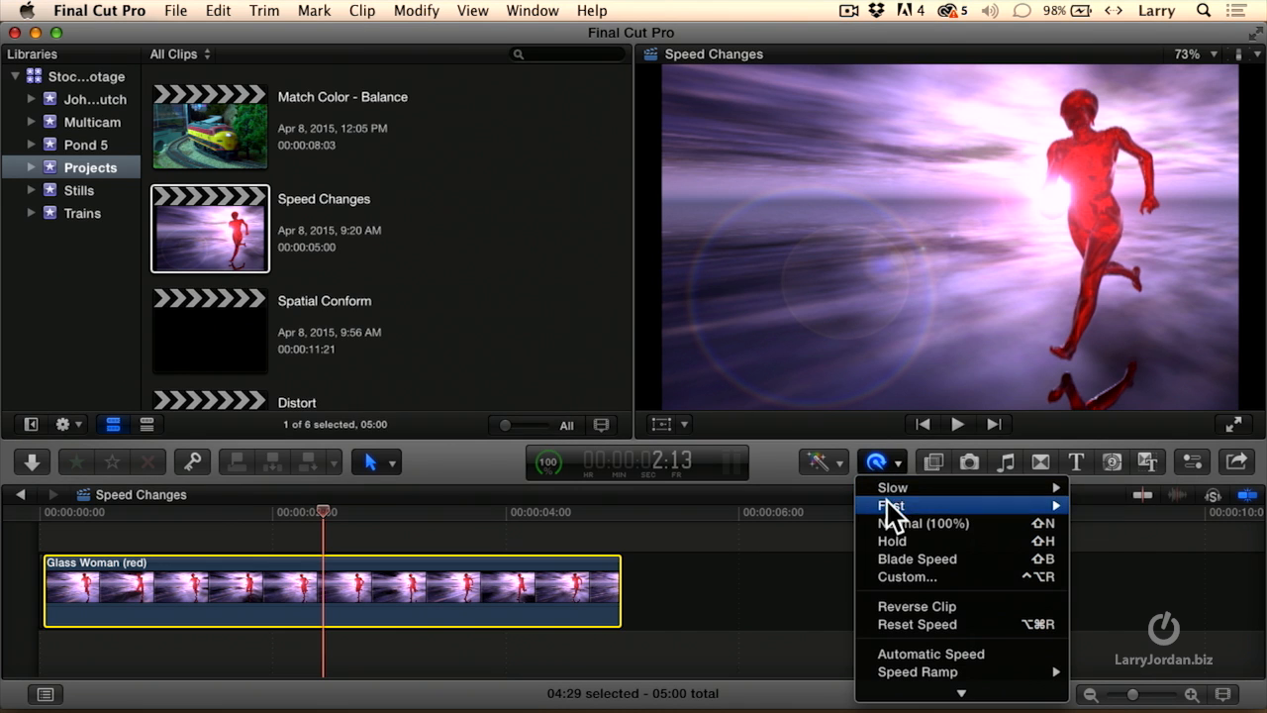
{"action": "mouse_move", "coordinate": [975, 541]}
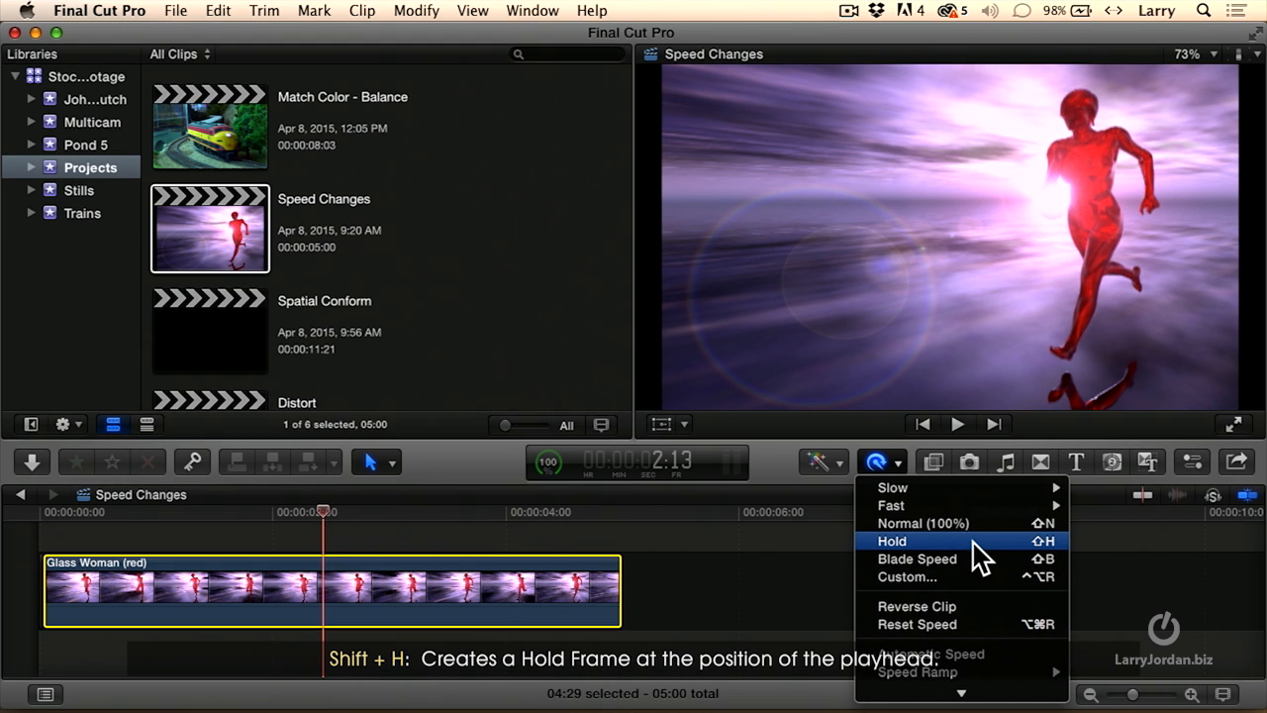
{"action": "left_click", "coordinate": [892, 541]}
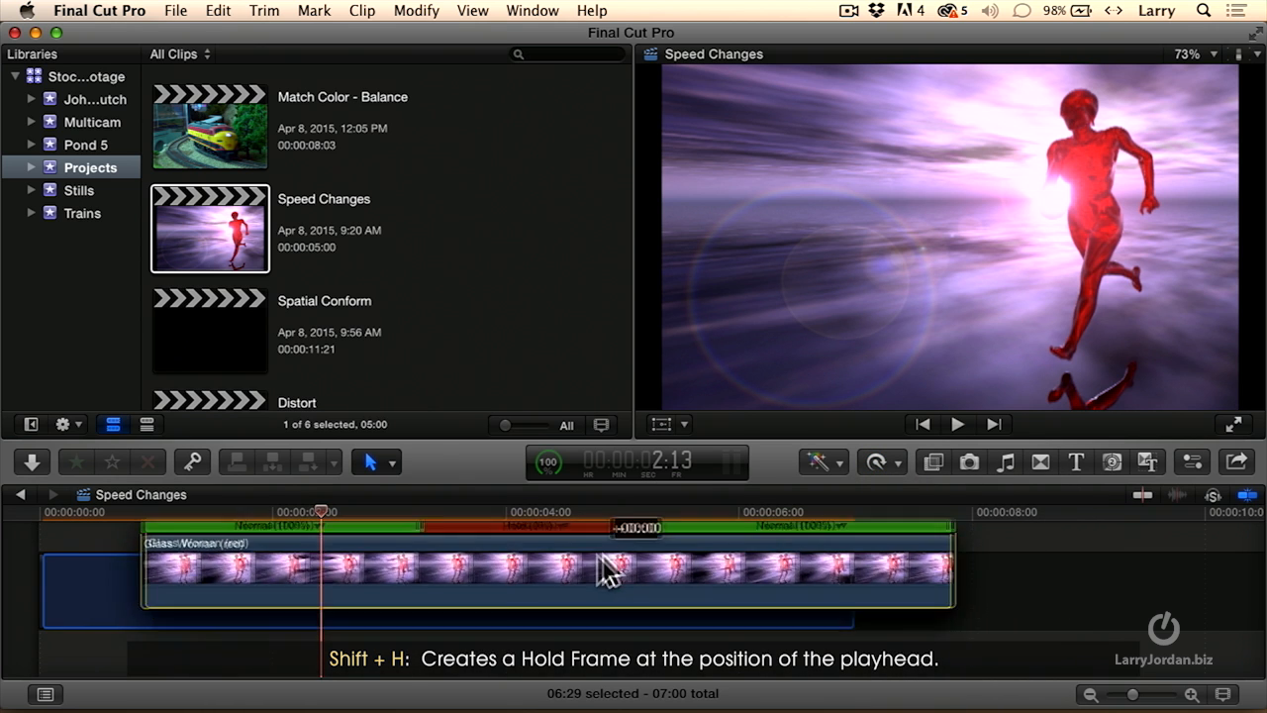
{"action": "key", "text": "shift+h"}
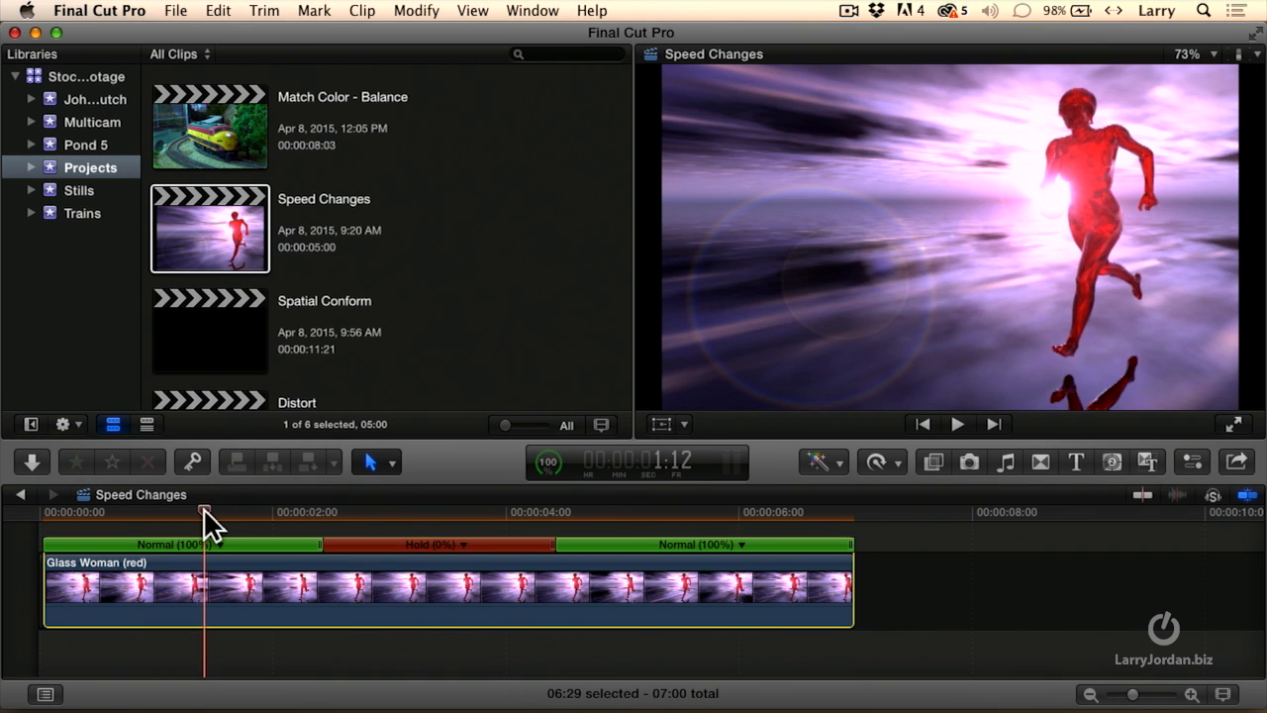
{"action": "left_click", "coordinate": [957, 423]}
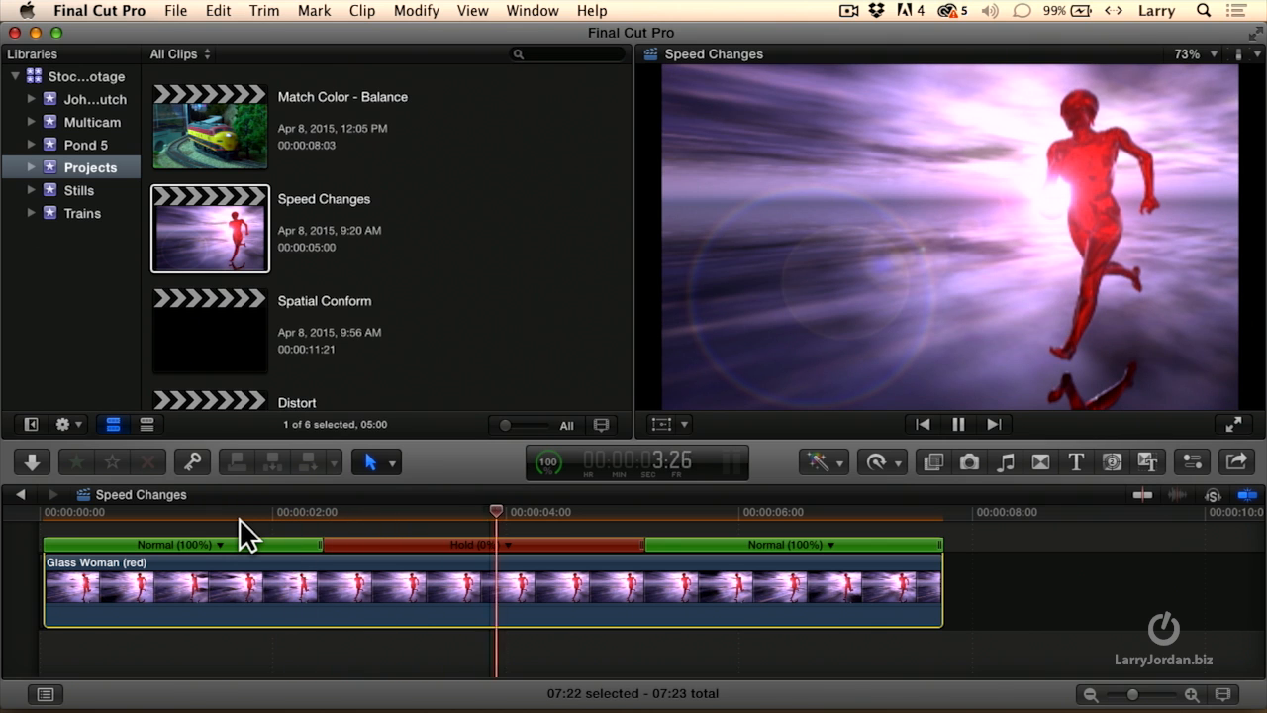
{"action": "left_click", "coordinate": [958, 424]}
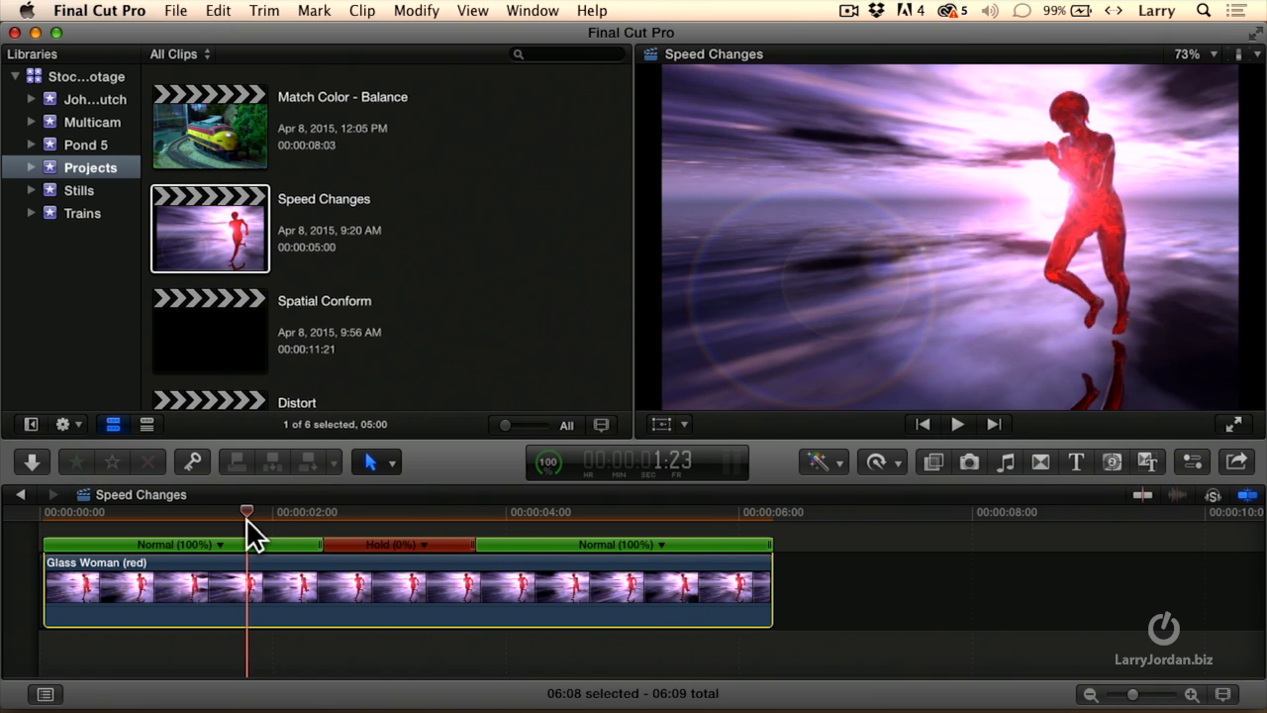
{"action": "left_click", "coordinate": [956, 424]}
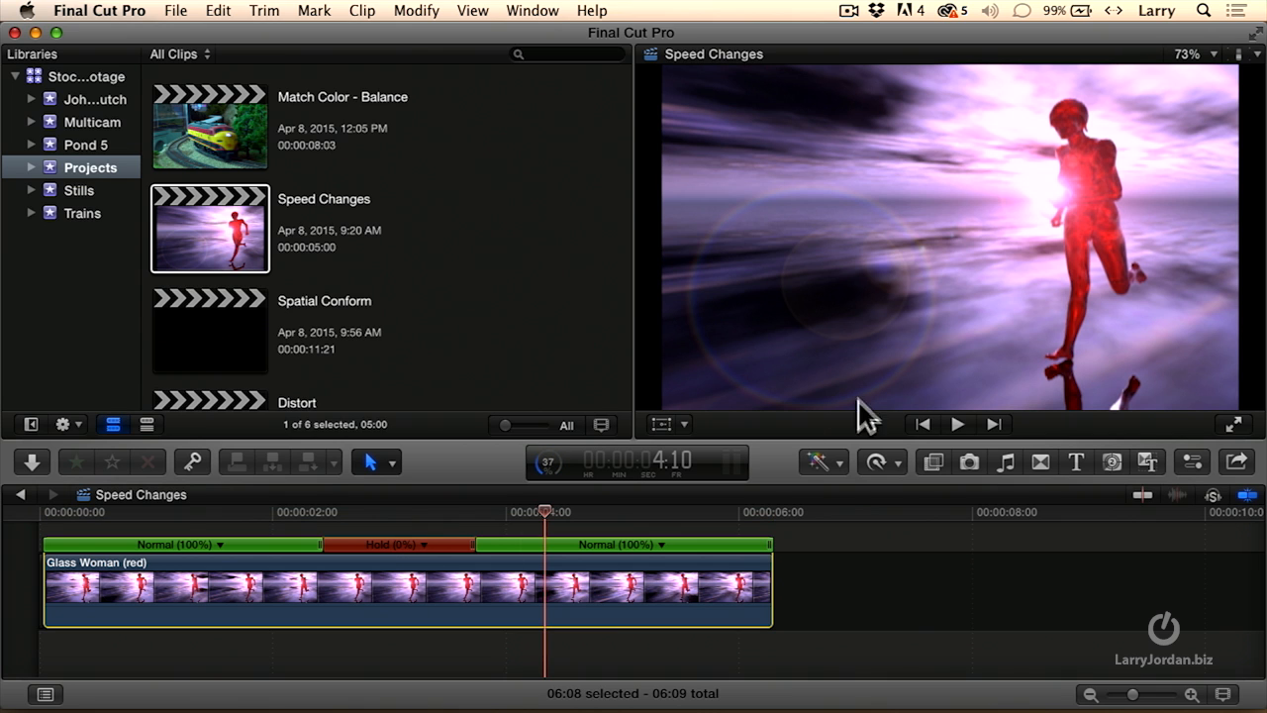
Set the Glass Woman clip back to Normal (100%), returning the project to 05:00
{"action": "left_click", "coordinate": [875, 461]}
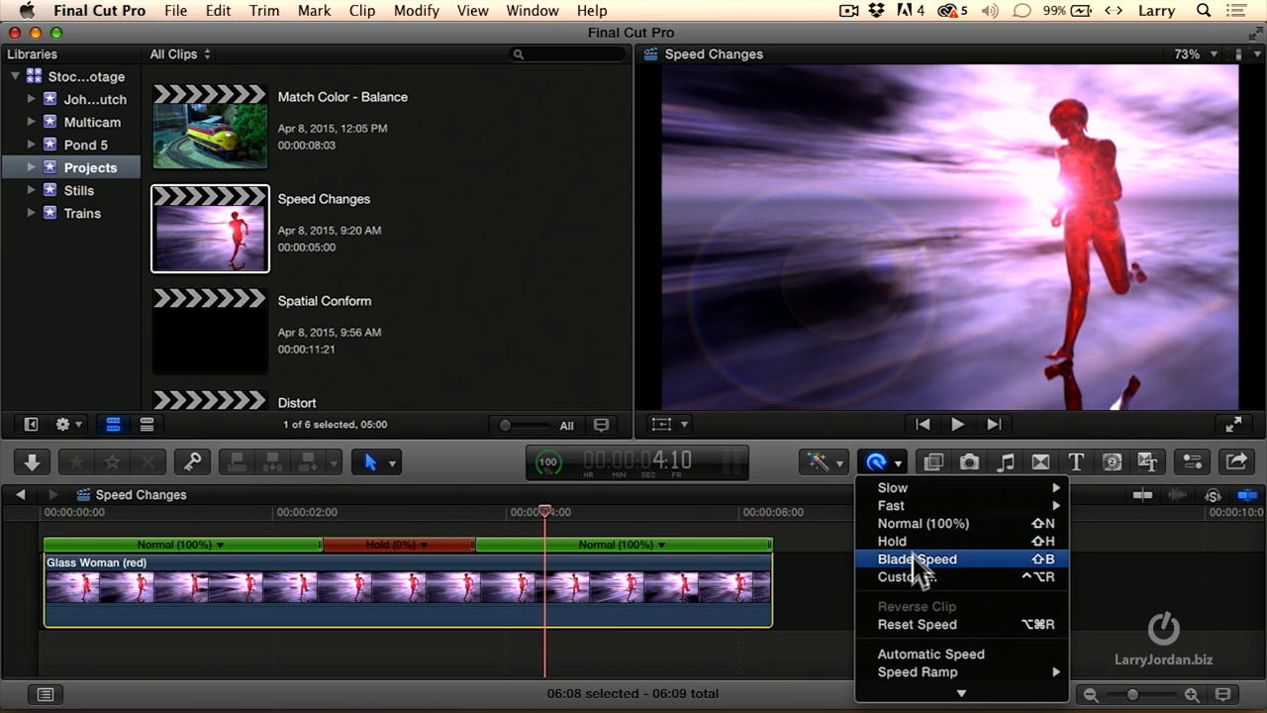
{"action": "mouse_move", "coordinate": [923, 523]}
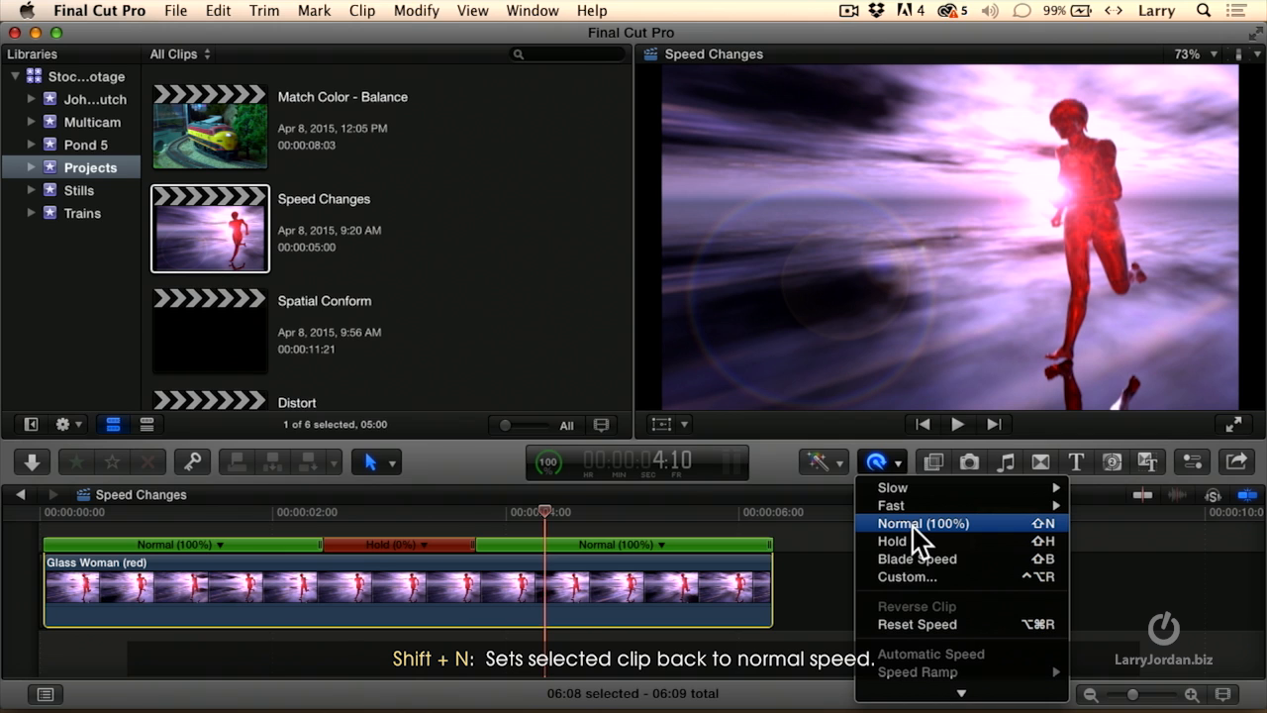
{"action": "left_click", "coordinate": [922, 523]}
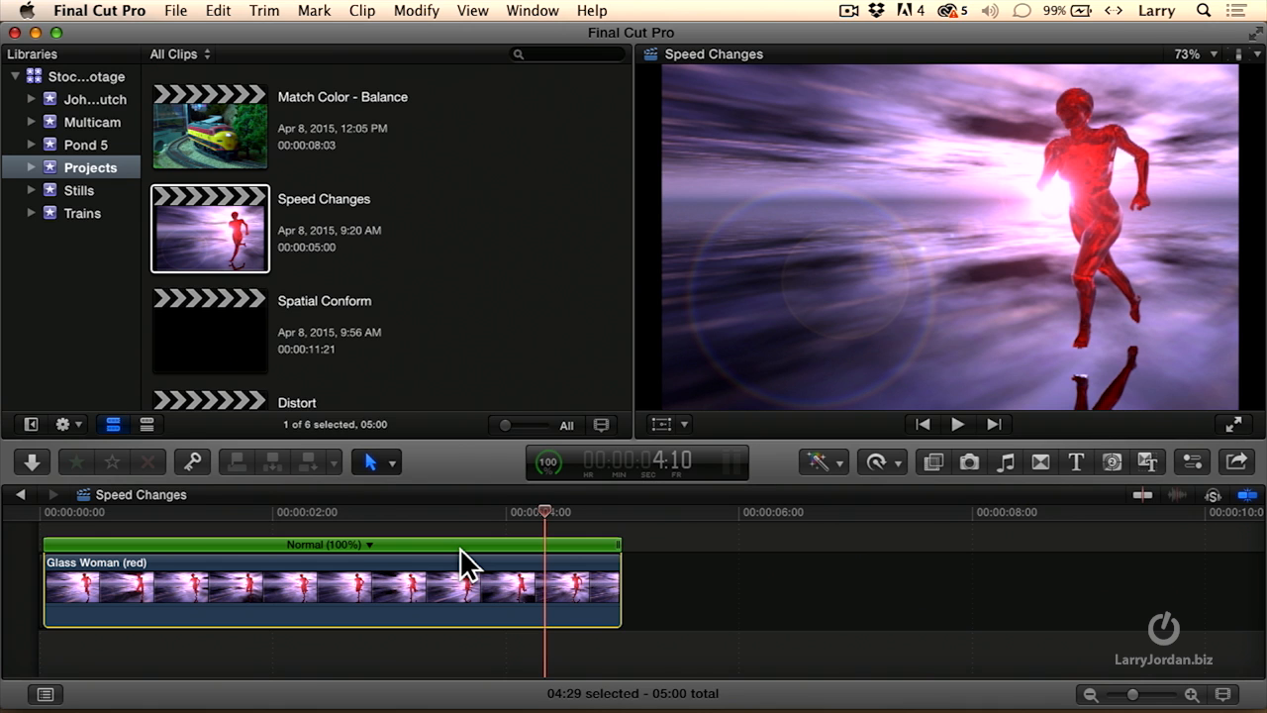
{"action": "mouse_move", "coordinate": [416, 539]}
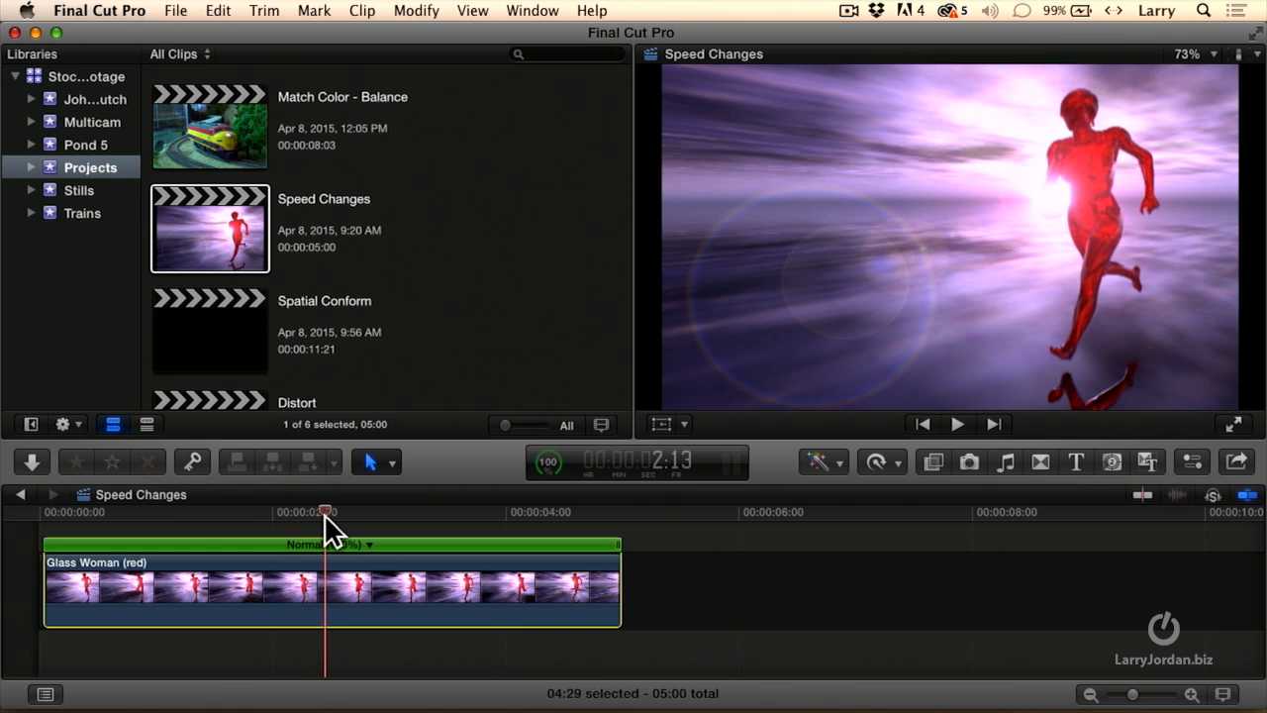
{"action": "mouse_move", "coordinate": [884, 409]}
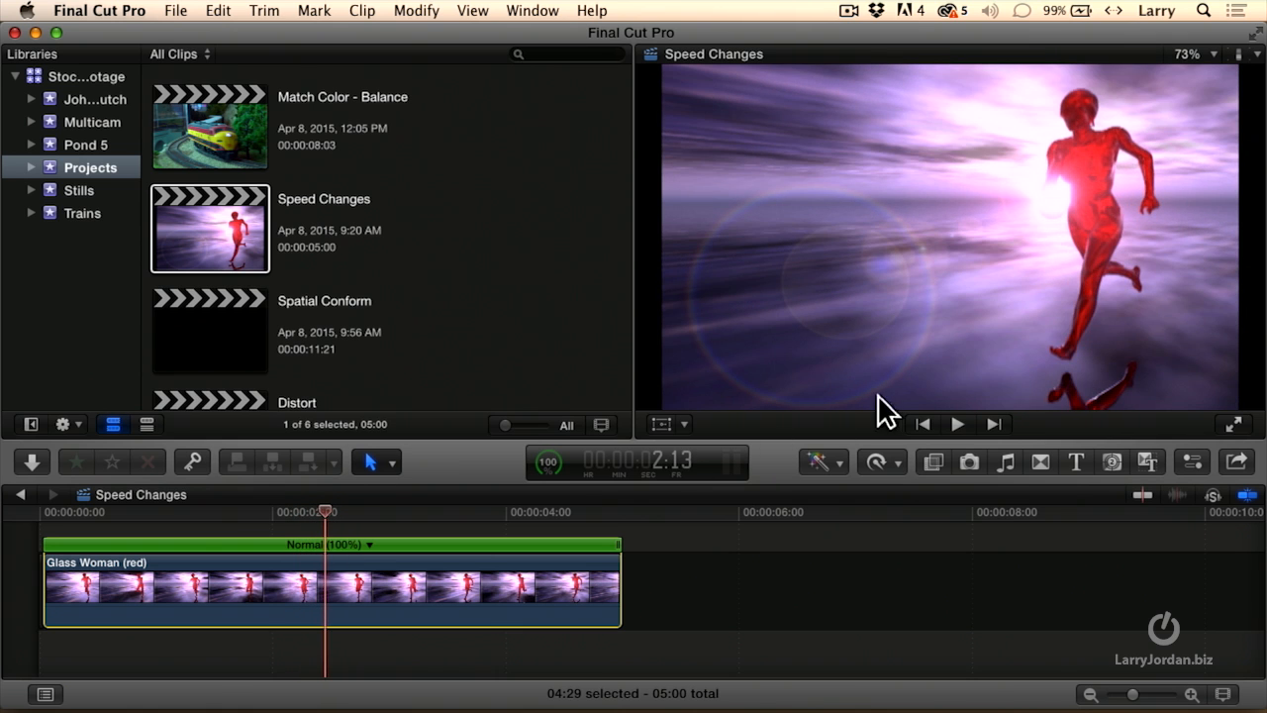
Re-add a hold and lengthen it, stretching the project to 07:08
{"action": "left_click", "coordinate": [875, 461]}
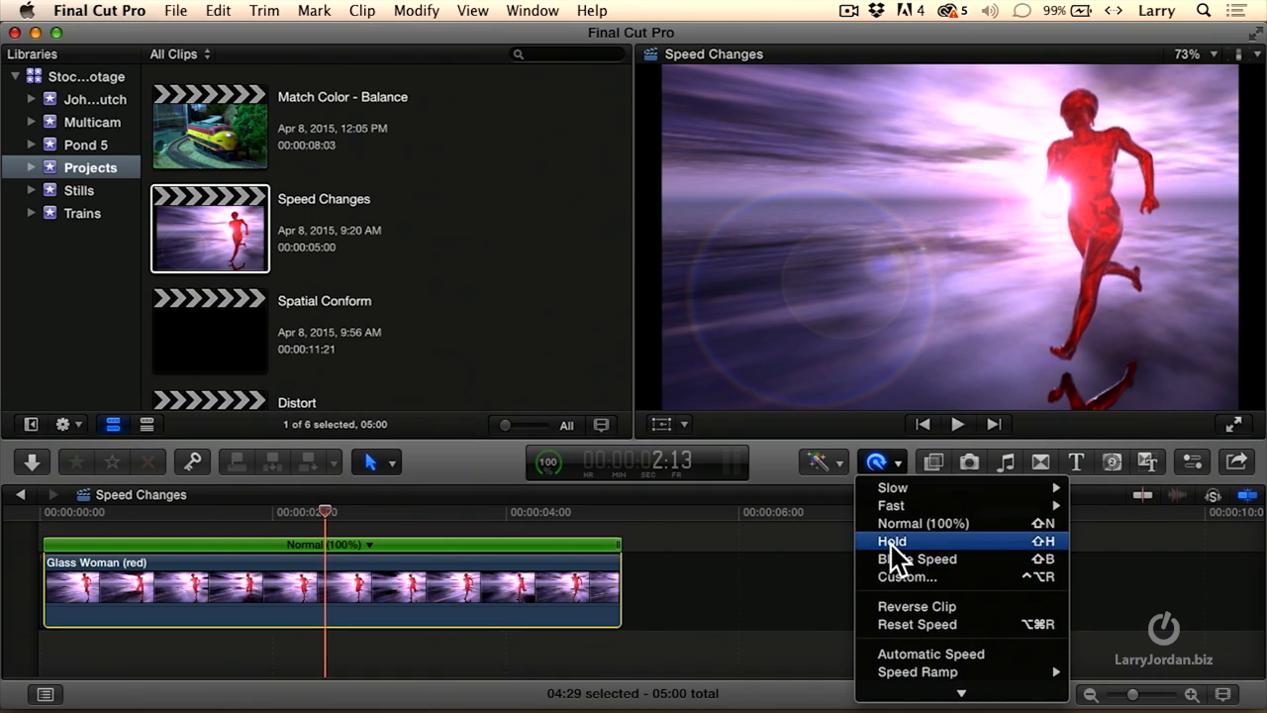
{"action": "left_click", "coordinate": [892, 540]}
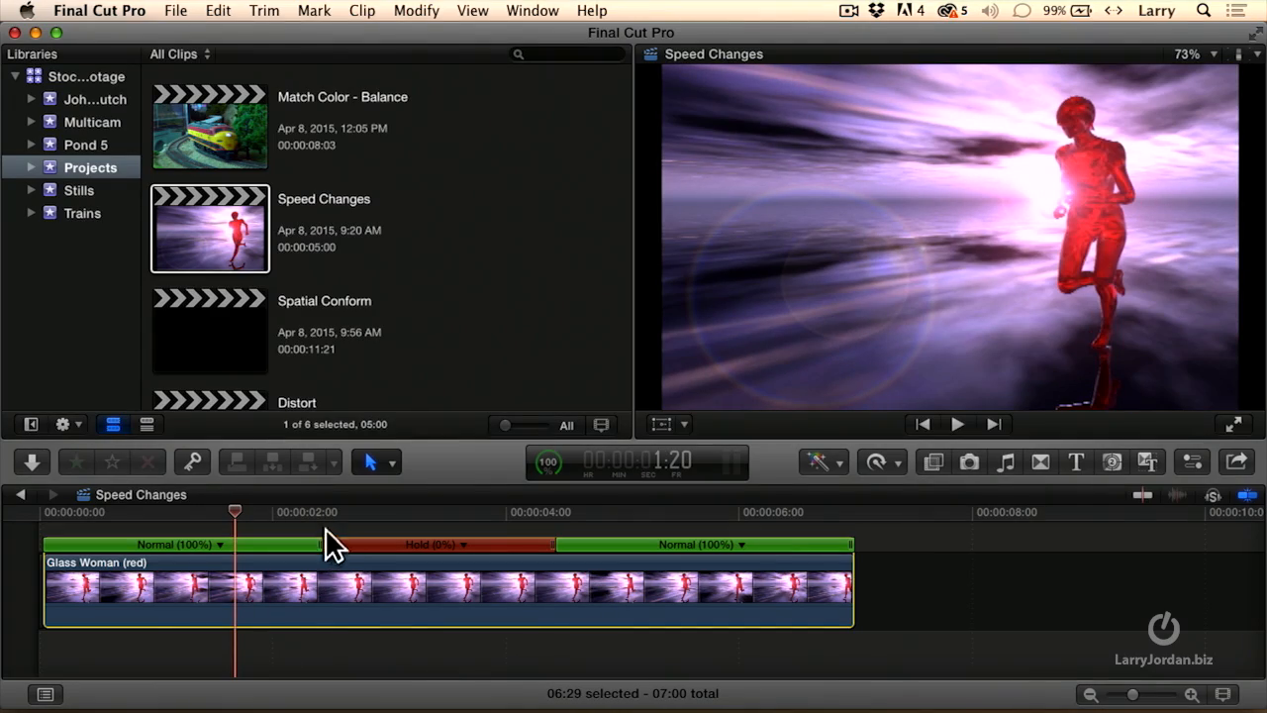
{"action": "mouse_move", "coordinate": [346, 563]}
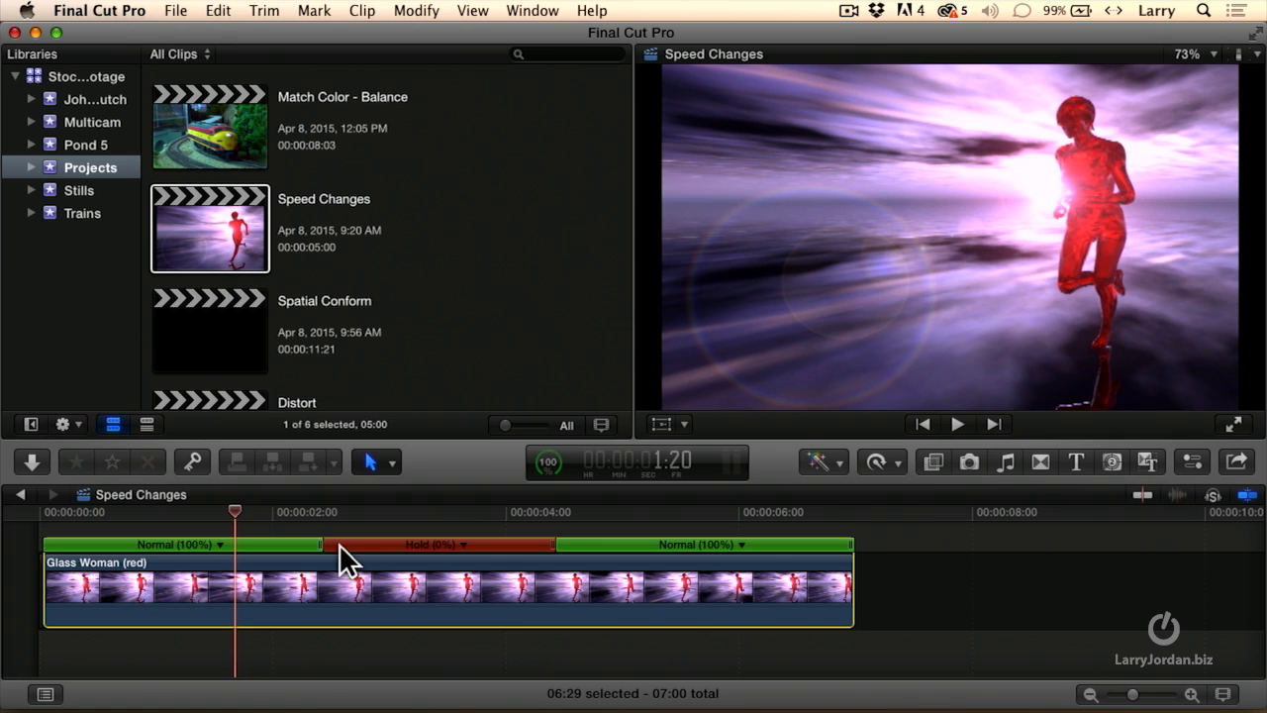
{"action": "left_click", "coordinate": [320, 545]}
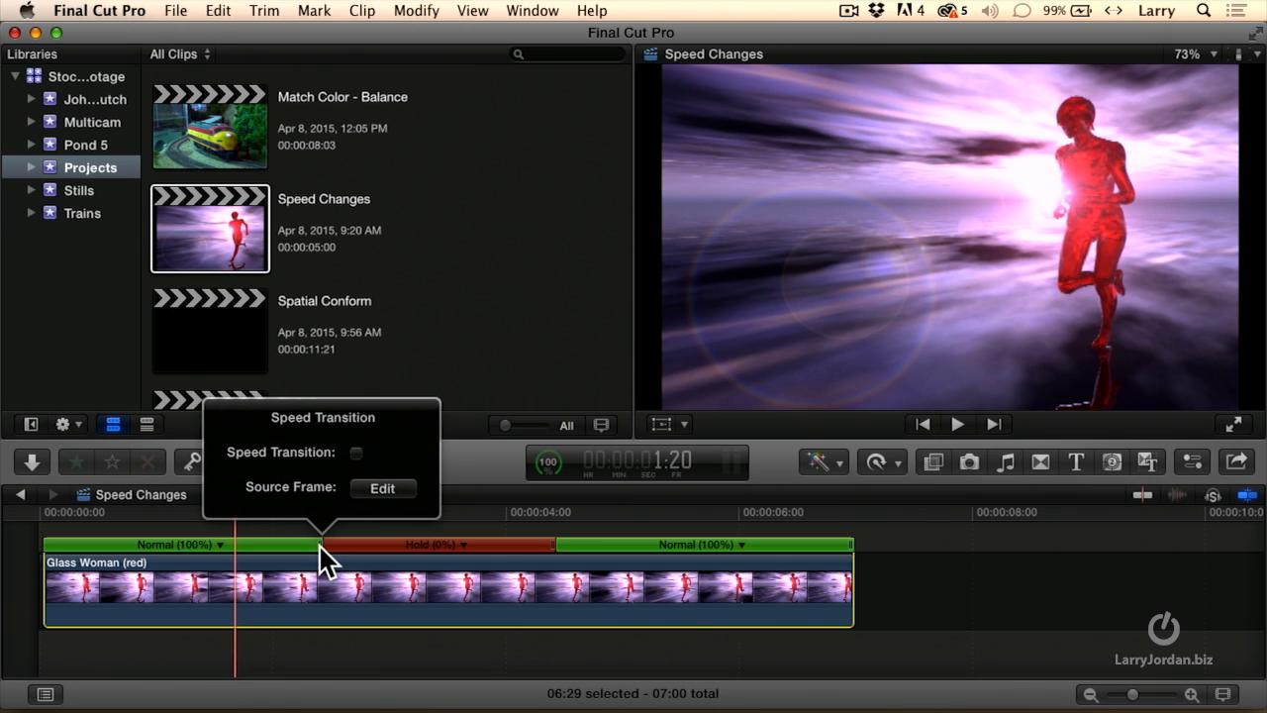
{"action": "mouse_move", "coordinate": [361, 465]}
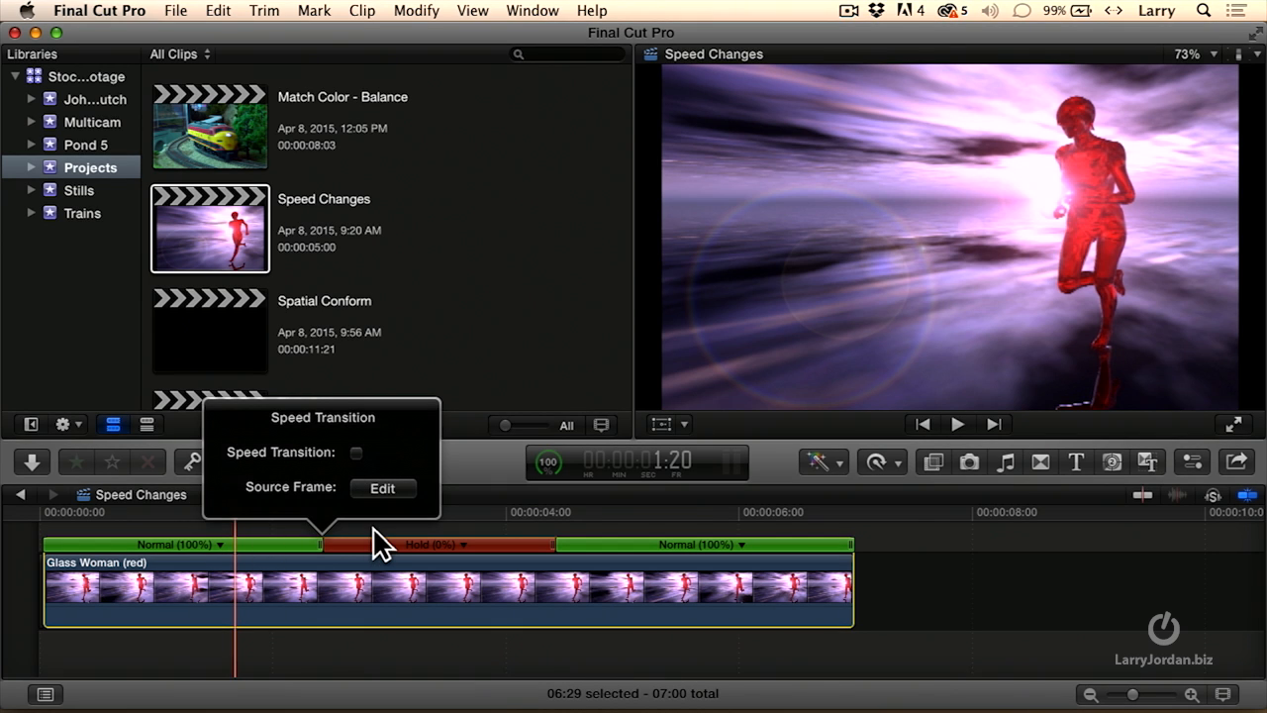
{"action": "mouse_move", "coordinate": [384, 505]}
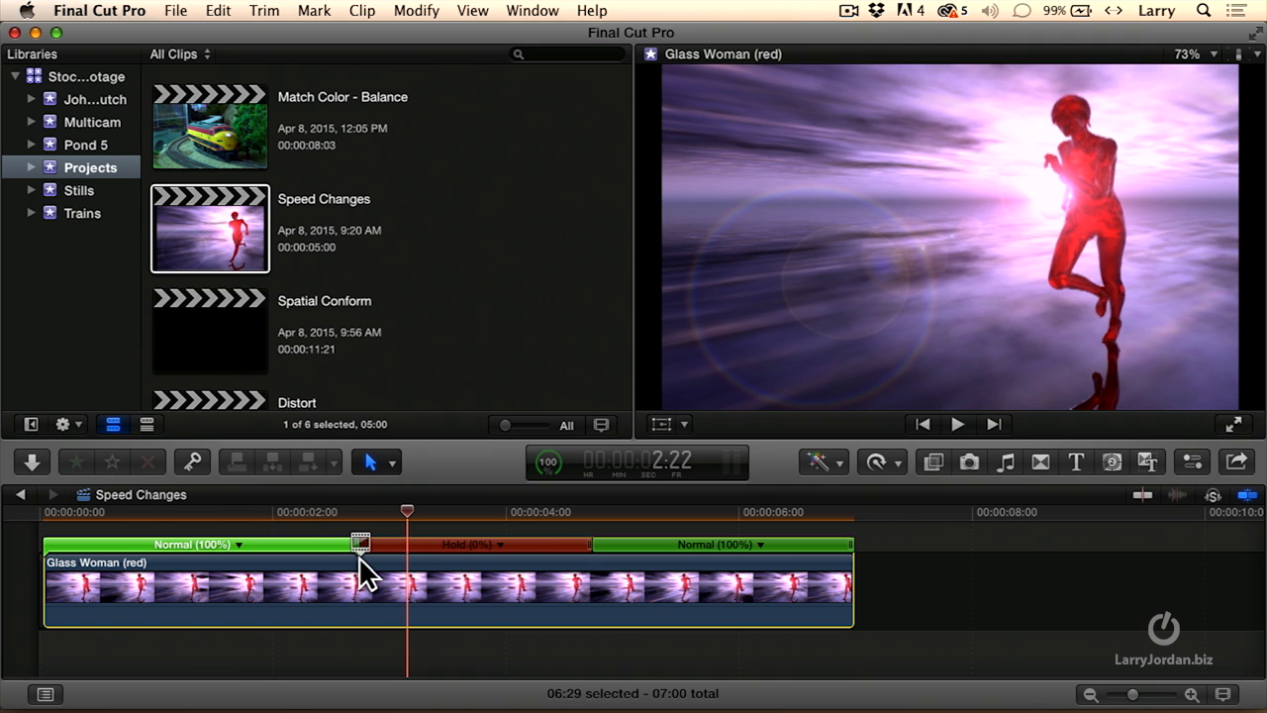
{"action": "left_click", "coordinate": [244, 512]}
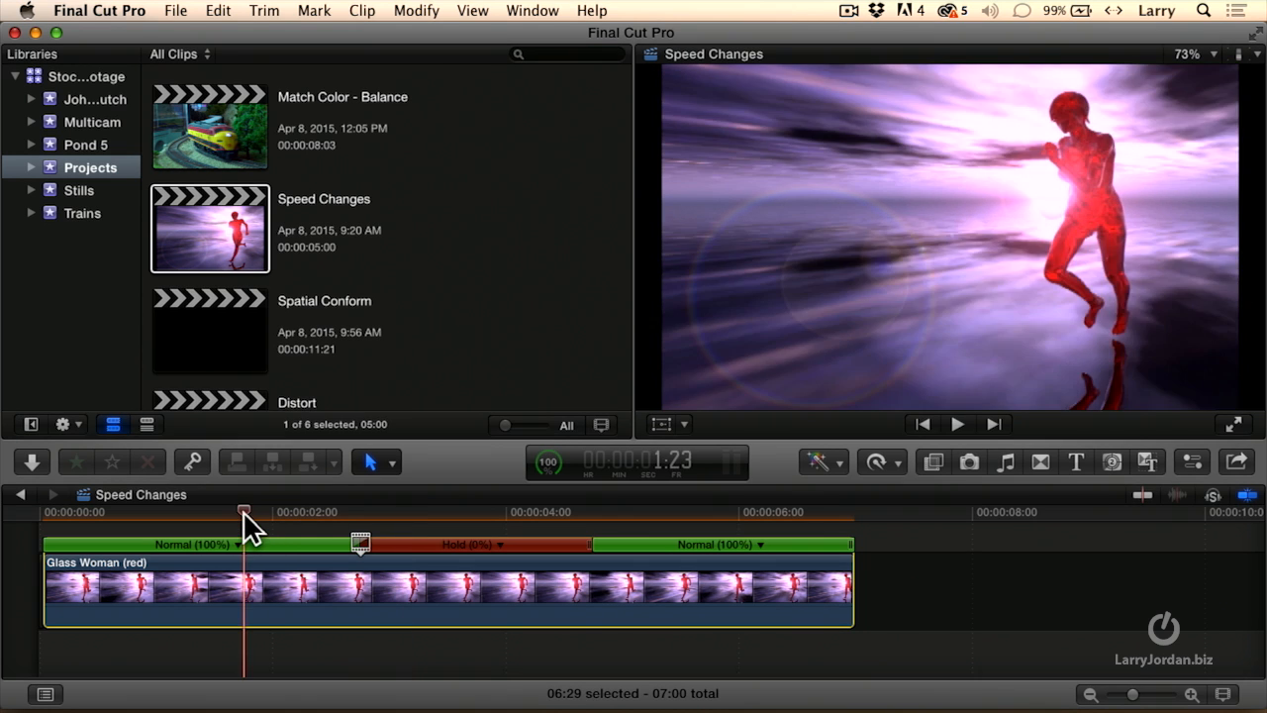
{"action": "left_click", "coordinate": [956, 424]}
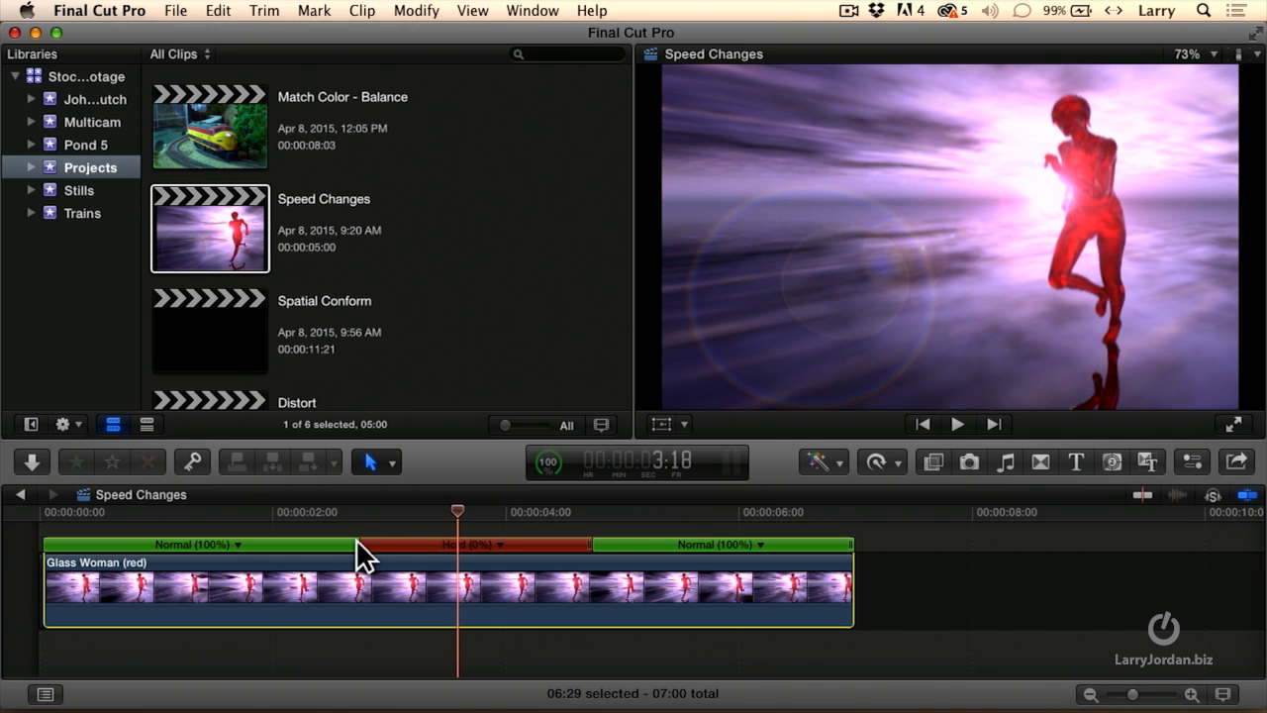
{"action": "left_click", "coordinate": [356, 544]}
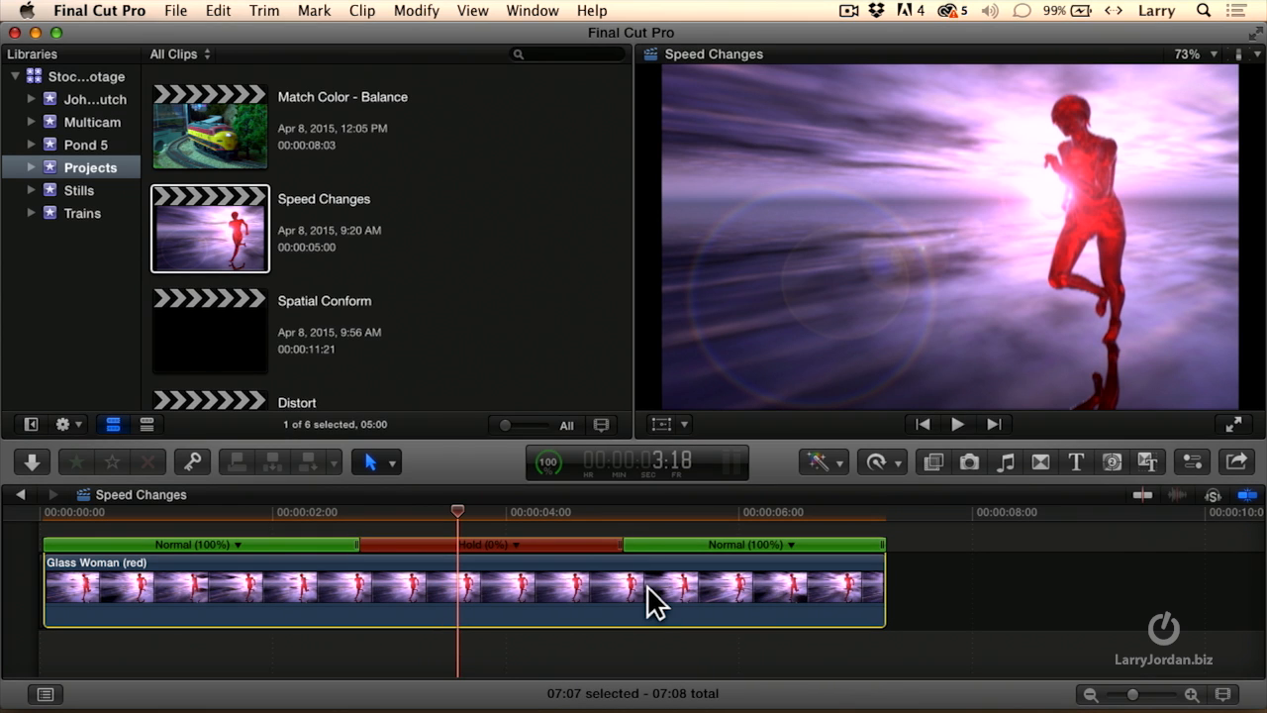
Remove the hold and park the playhead at 3:14 for the freeze frame
{"action": "left_click", "coordinate": [876, 461]}
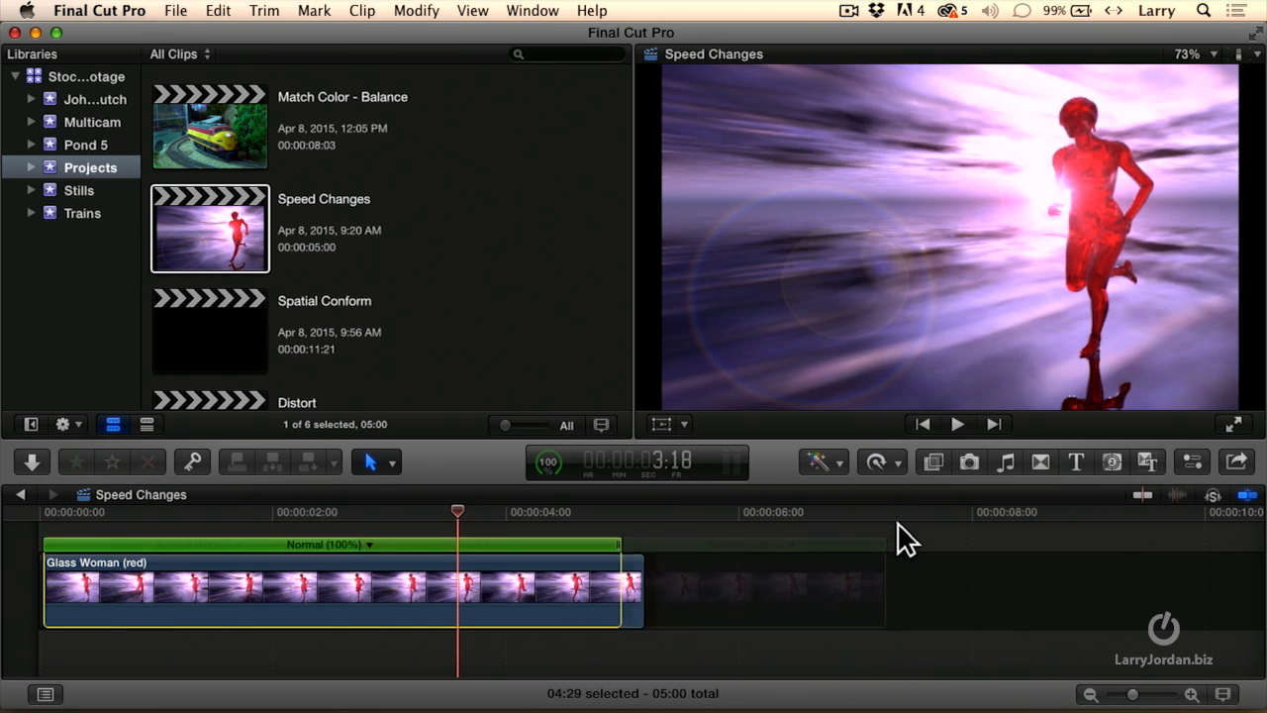
{"action": "left_click", "coordinate": [351, 512]}
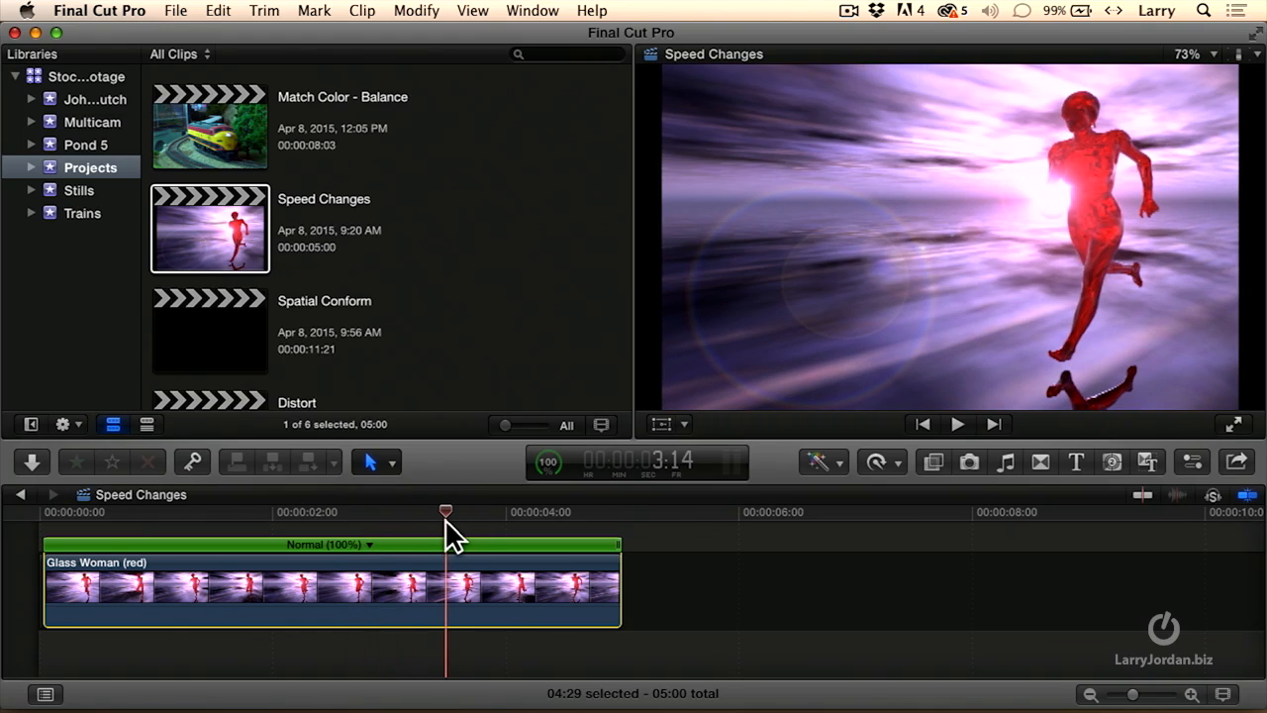
{"action": "mouse_move", "coordinate": [453, 594]}
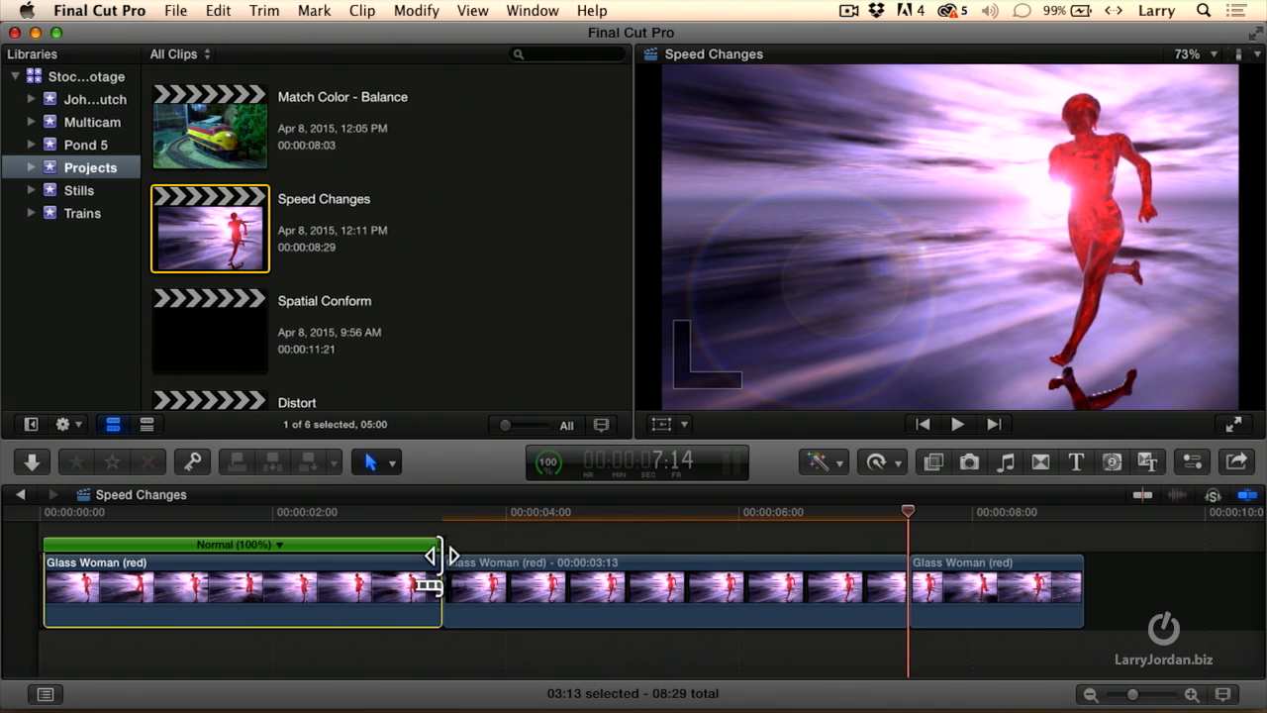
Shorten and play back the freeze frame, then select the clip pieces on either side
{"action": "left_click", "coordinate": [516, 512]}
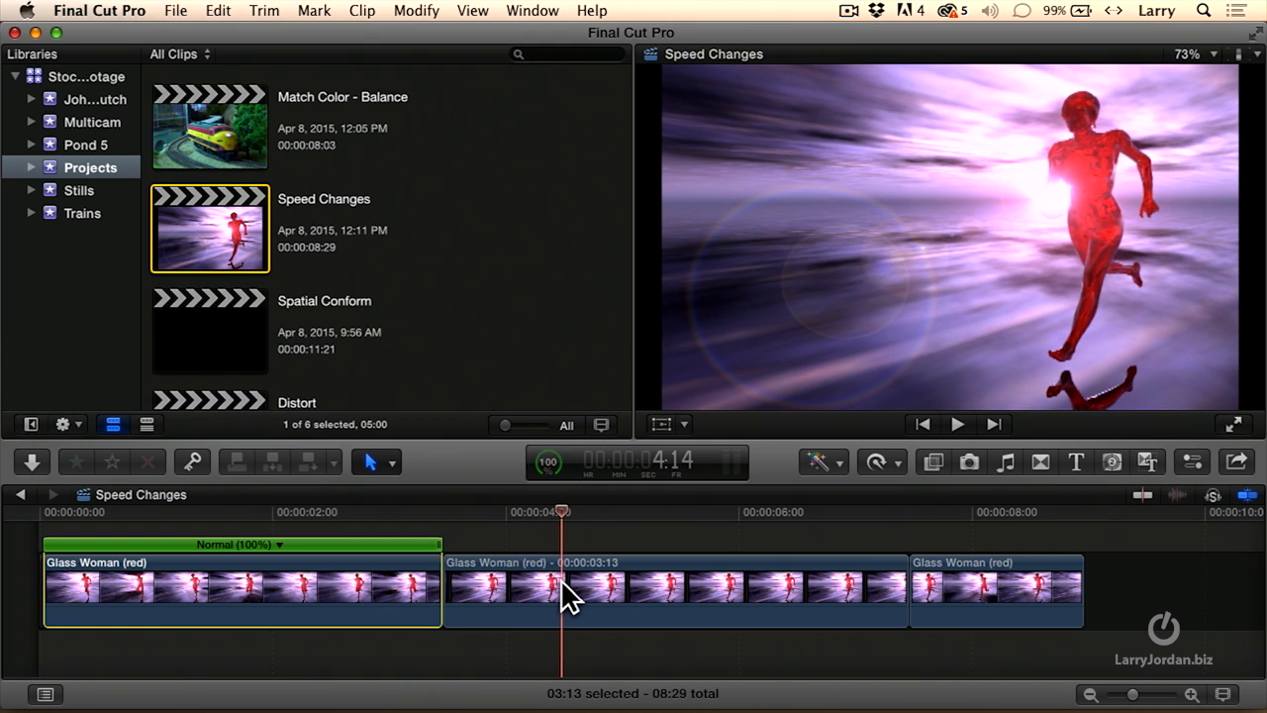
{"action": "mouse_move", "coordinate": [870, 513]}
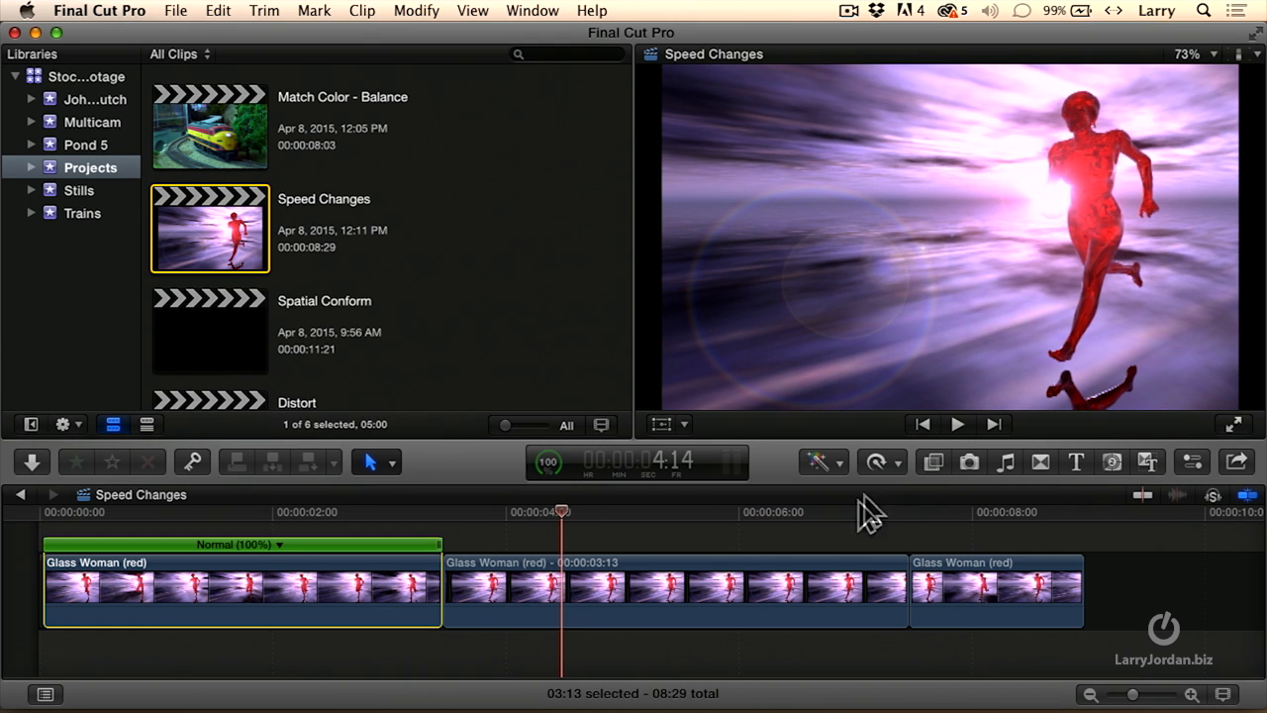
{"action": "mouse_move", "coordinate": [896, 592]}
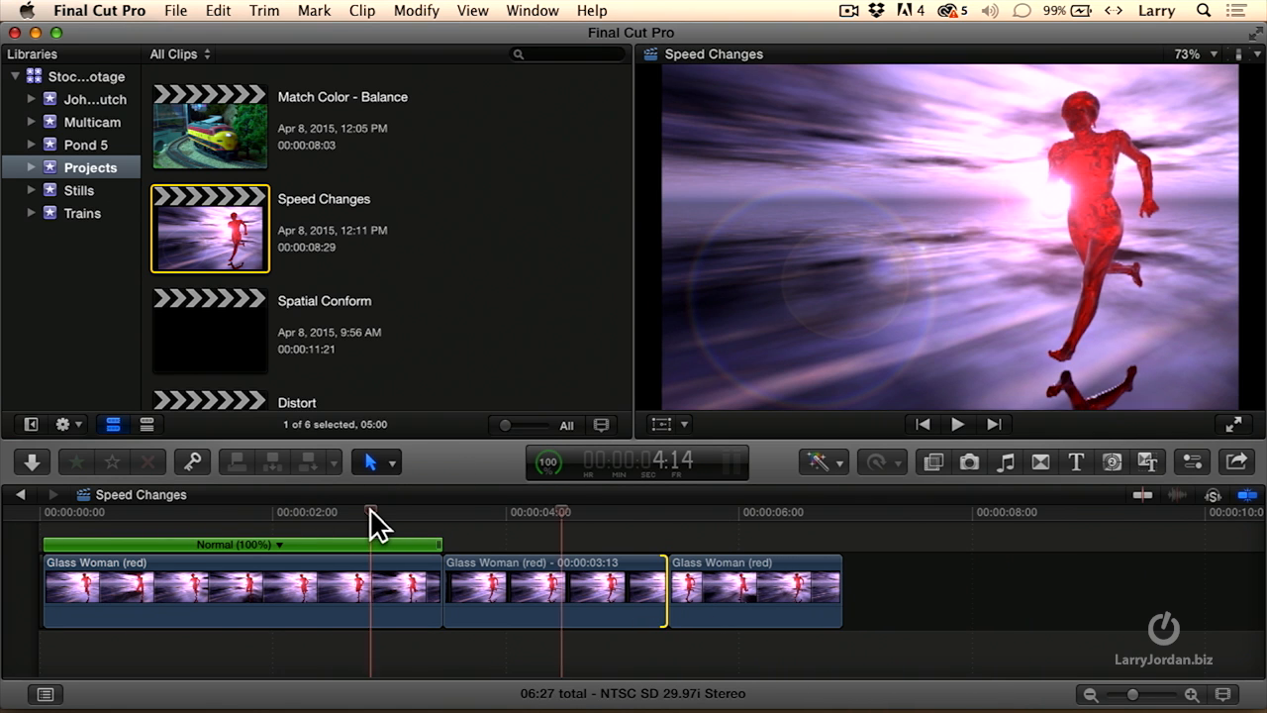
{"action": "left_click", "coordinate": [956, 424]}
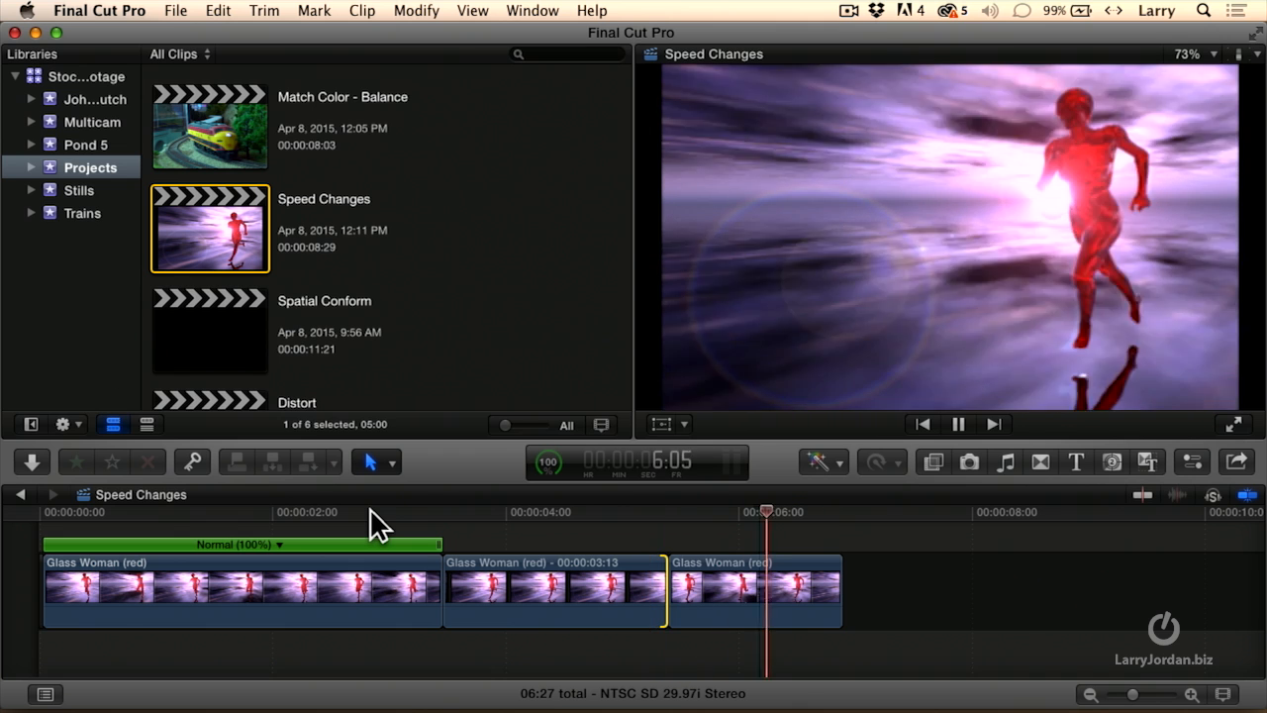
{"action": "left_click", "coordinate": [958, 424]}
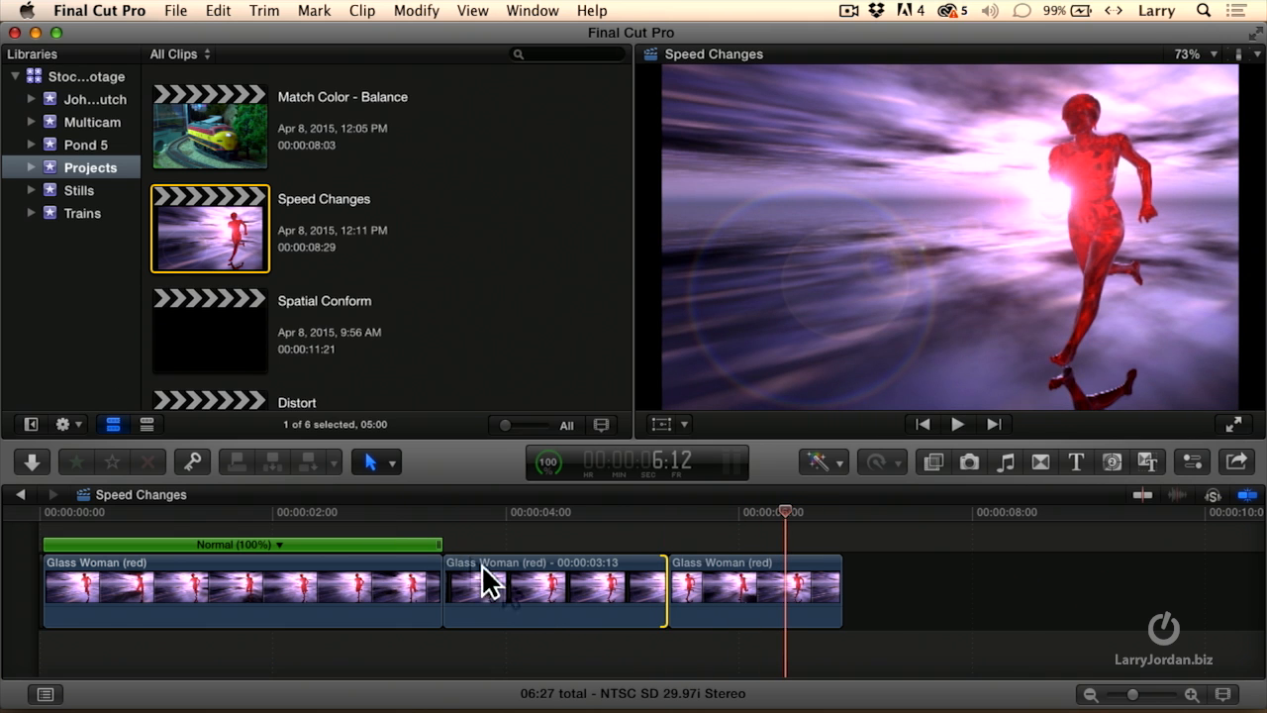
{"action": "left_click", "coordinate": [242, 589]}
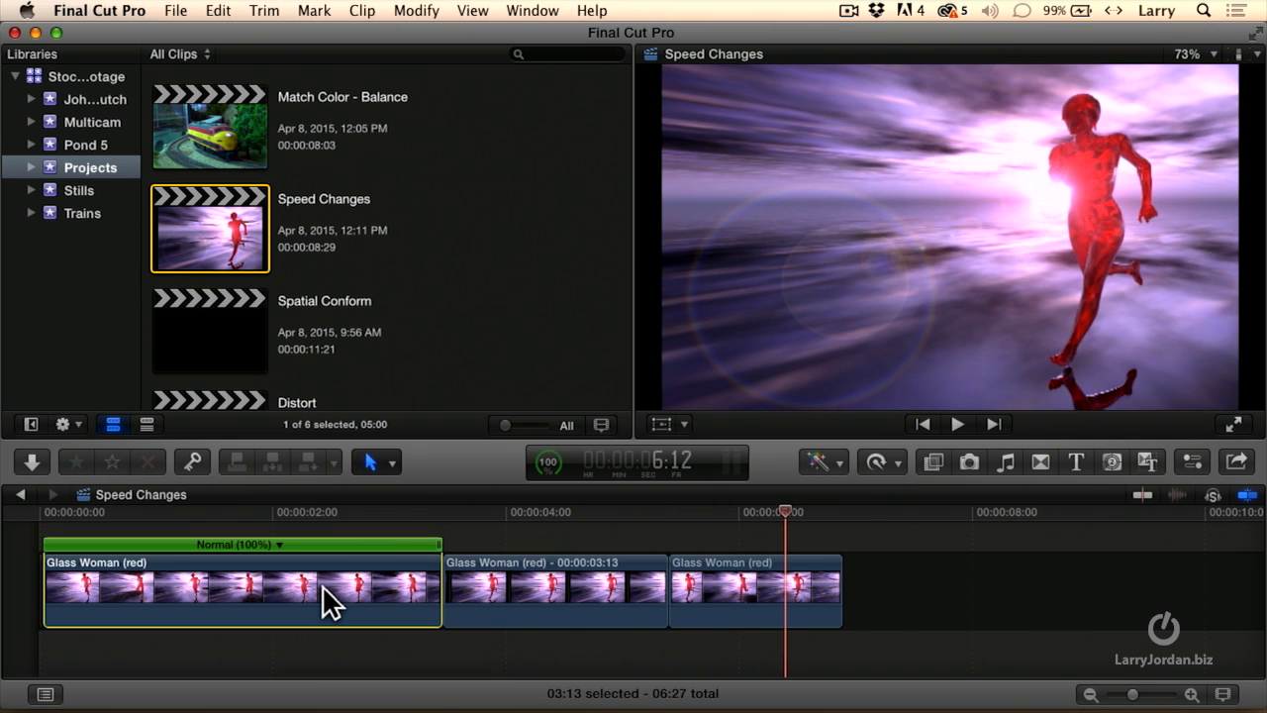
{"action": "mouse_move", "coordinate": [580, 594]}
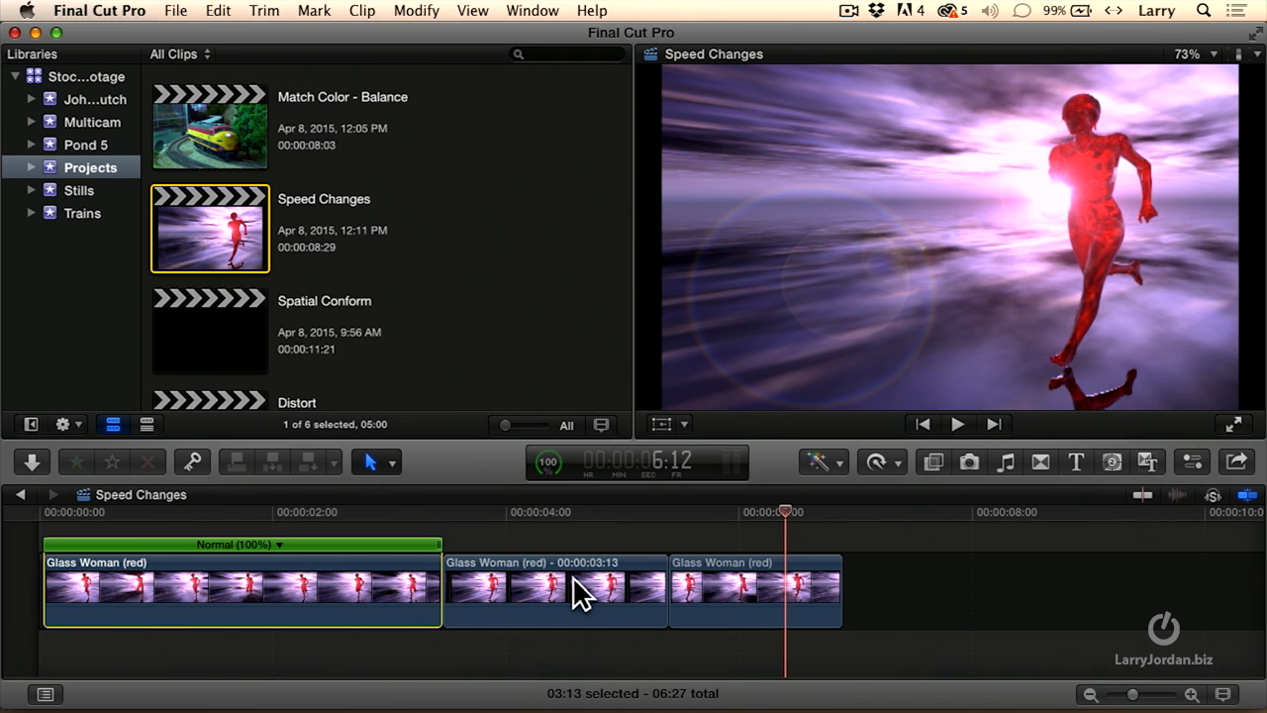
{"action": "left_click", "coordinate": [755, 589]}
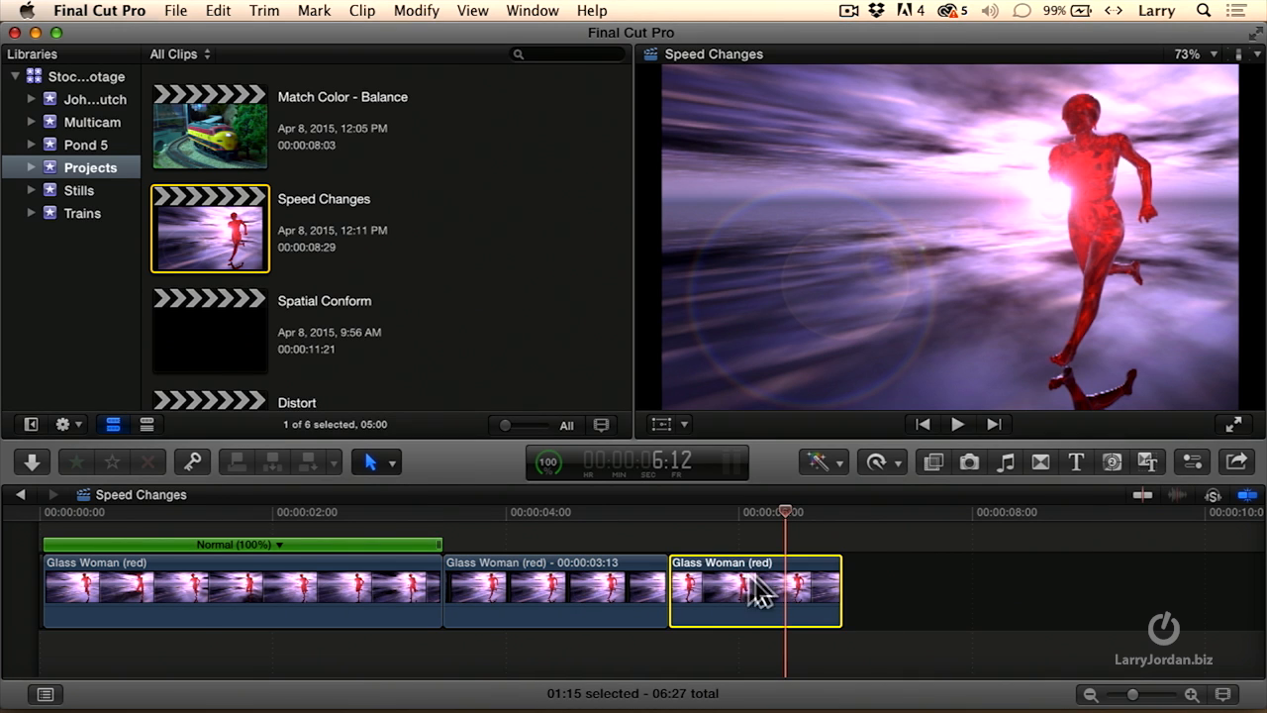
{"action": "left_click", "coordinate": [554, 589]}
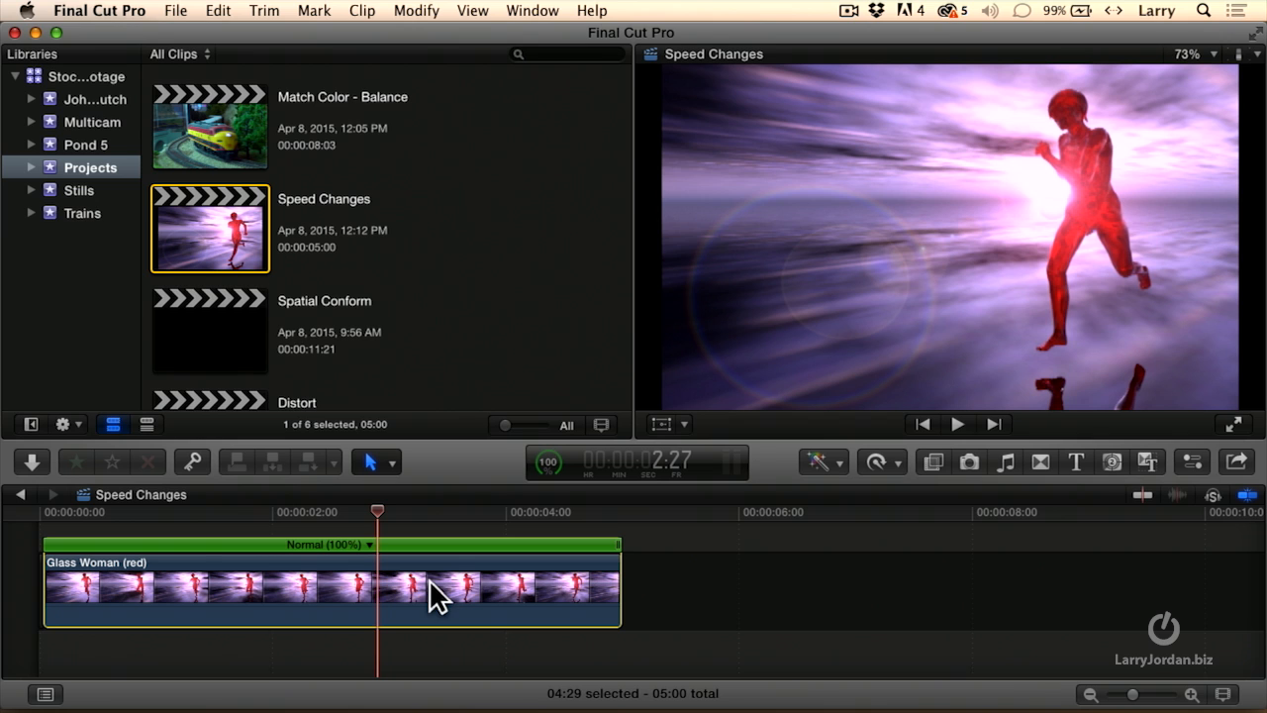
{"action": "mouse_move", "coordinate": [394, 589]}
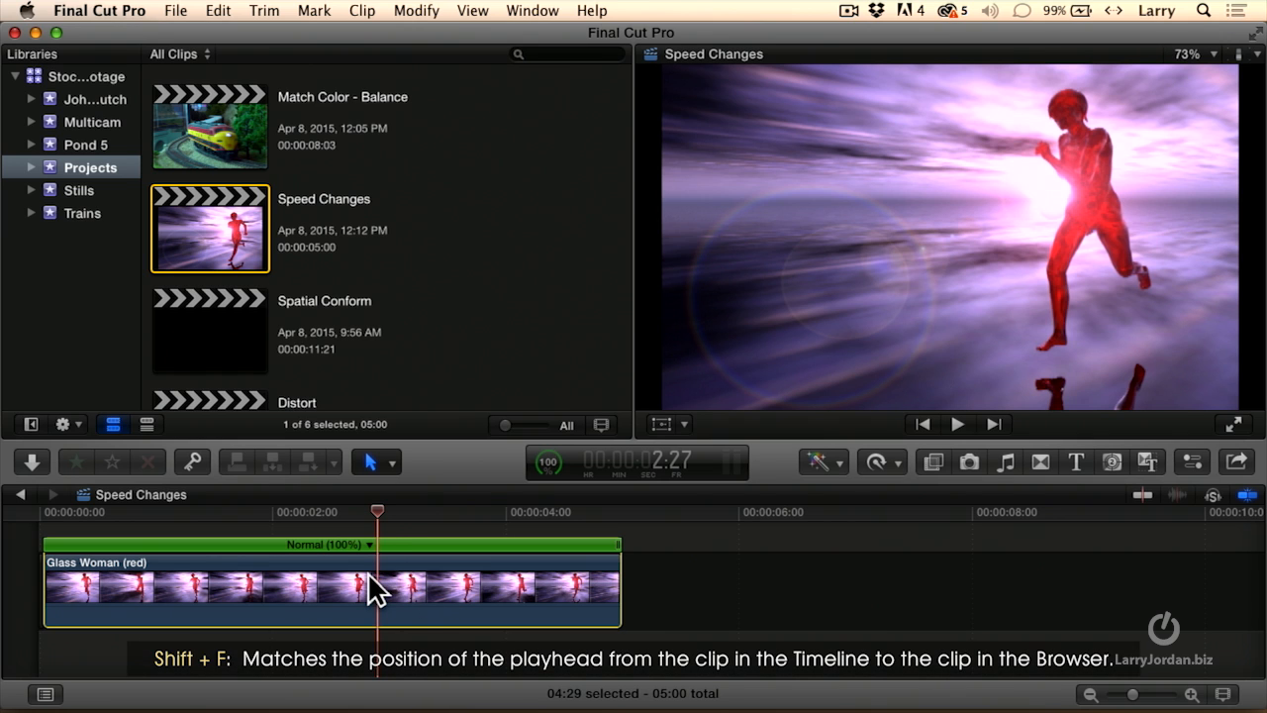
Match-frame the Glass Woman source in the browser, then slide a connected freeze frame later
{"action": "left_click", "coordinate": [86, 145]}
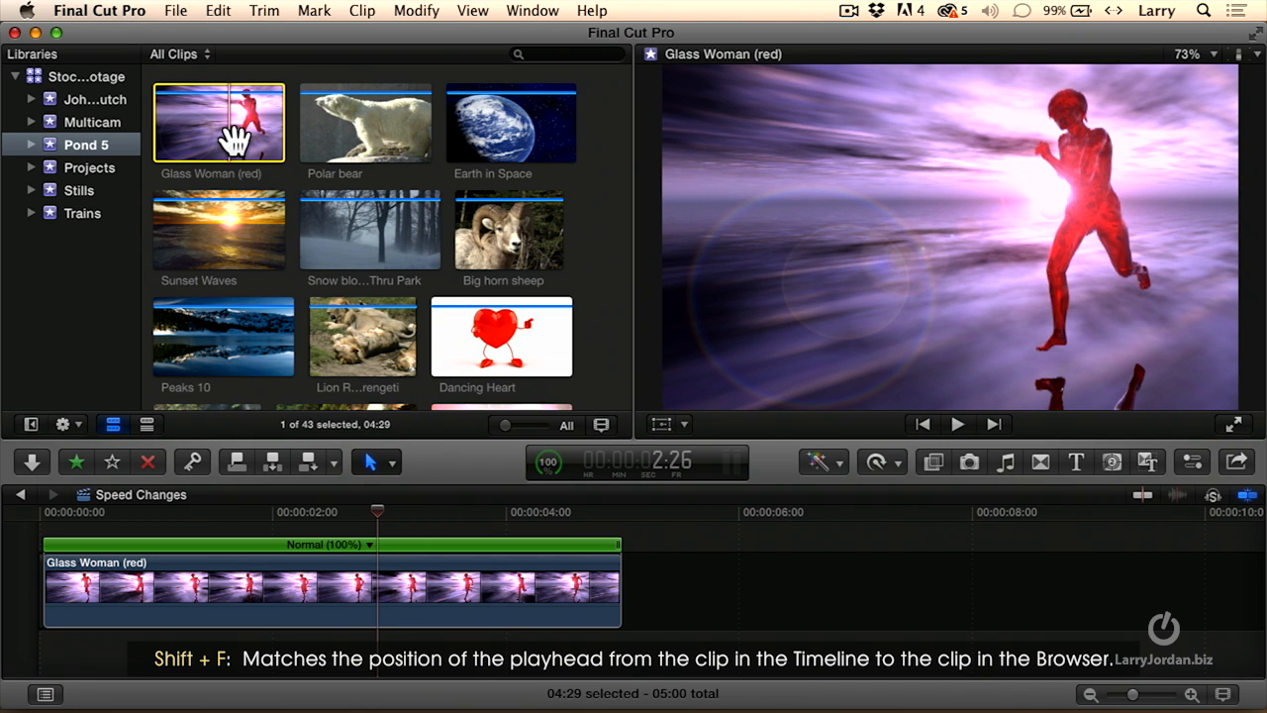
{"action": "mouse_move", "coordinate": [232, 142]}
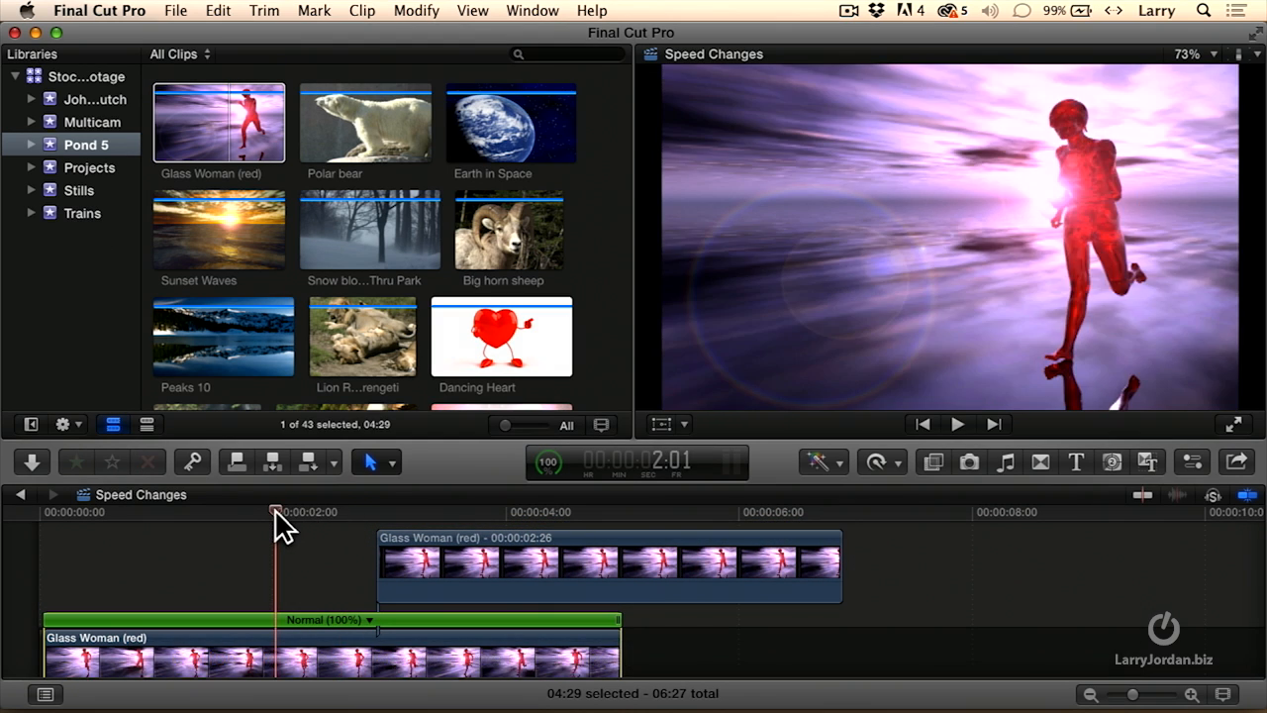
{"action": "left_click", "coordinate": [957, 424]}
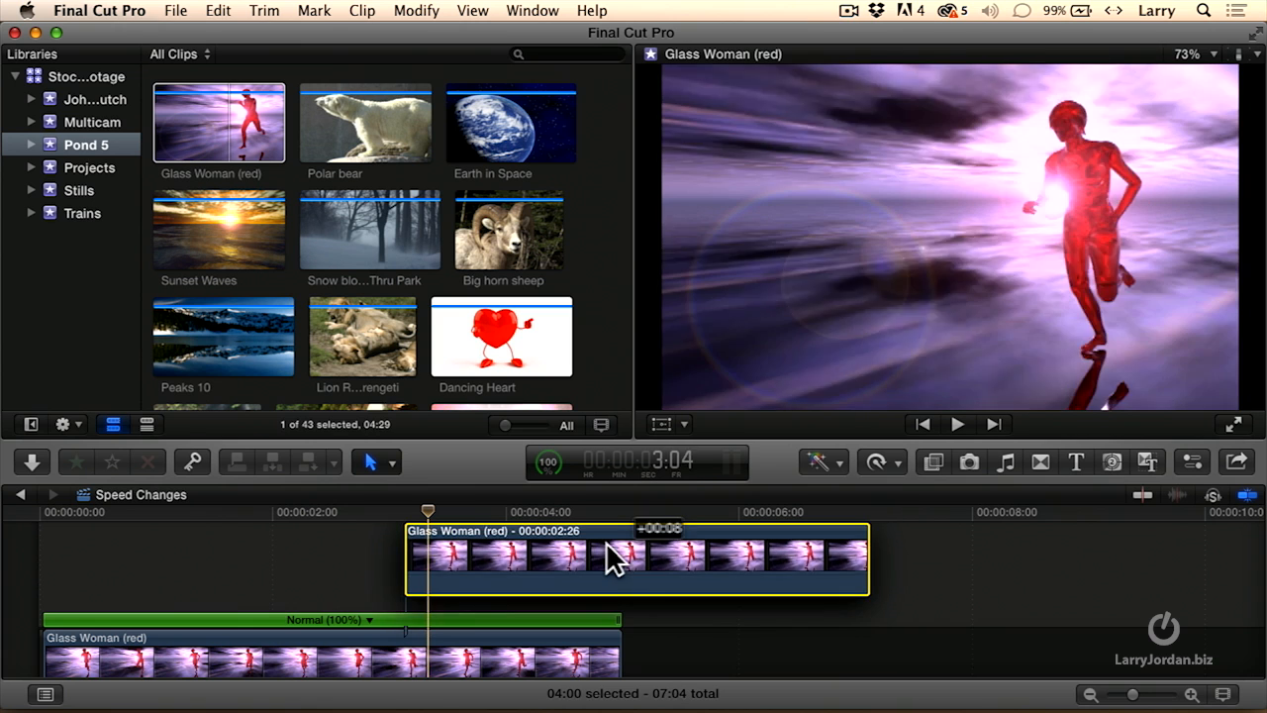
{"action": "left_click_drag", "start_coordinate": [870, 558], "coordinate": [889, 558]}
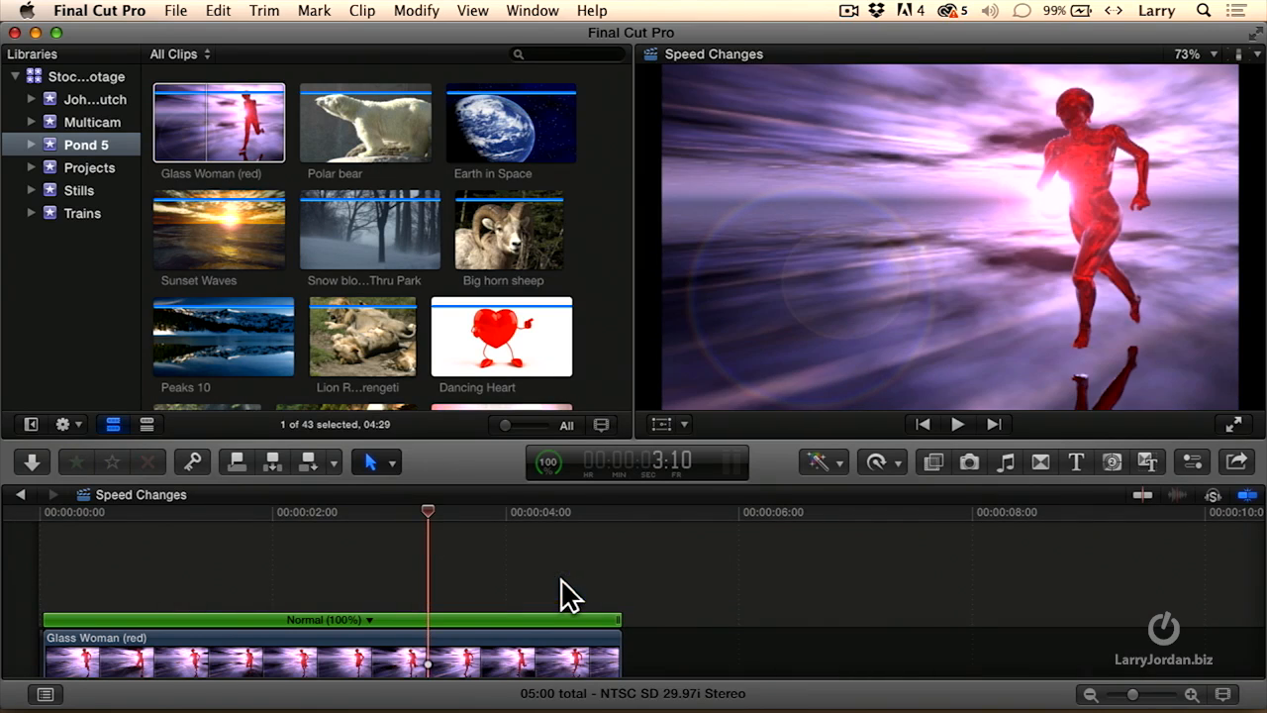
{"action": "left_click", "coordinate": [365, 122]}
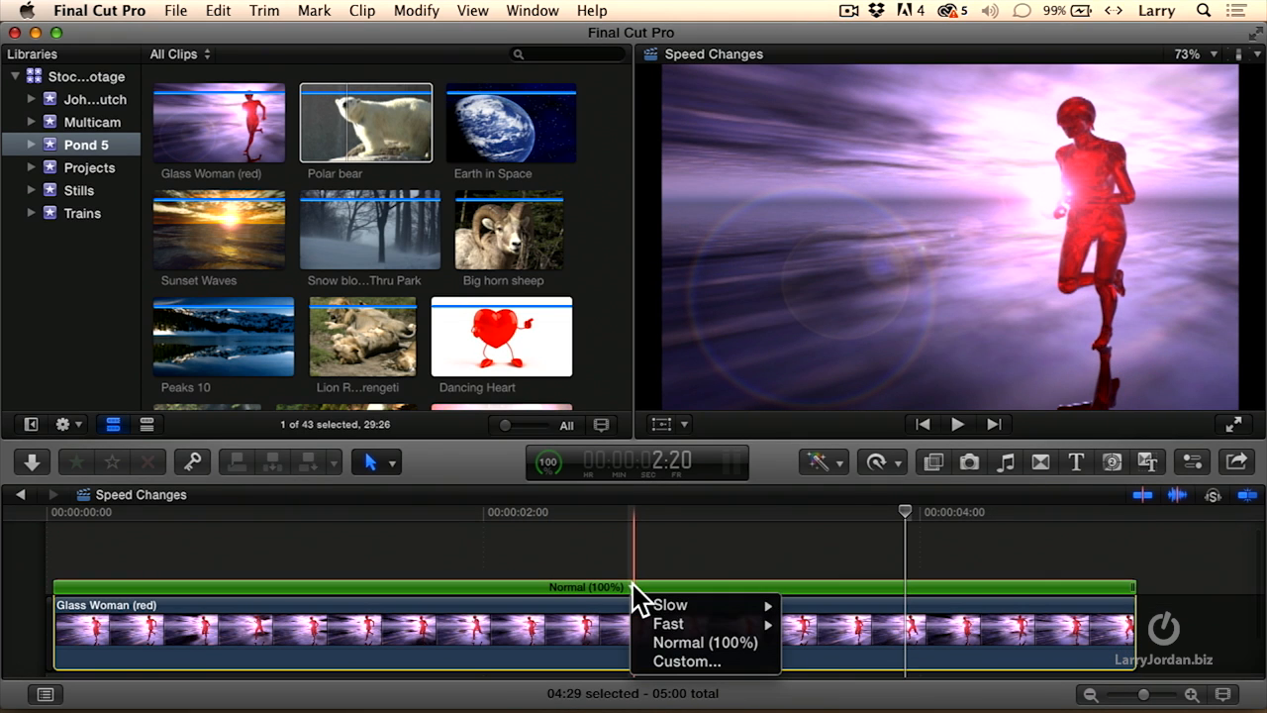
{"action": "mouse_move", "coordinate": [686, 661]}
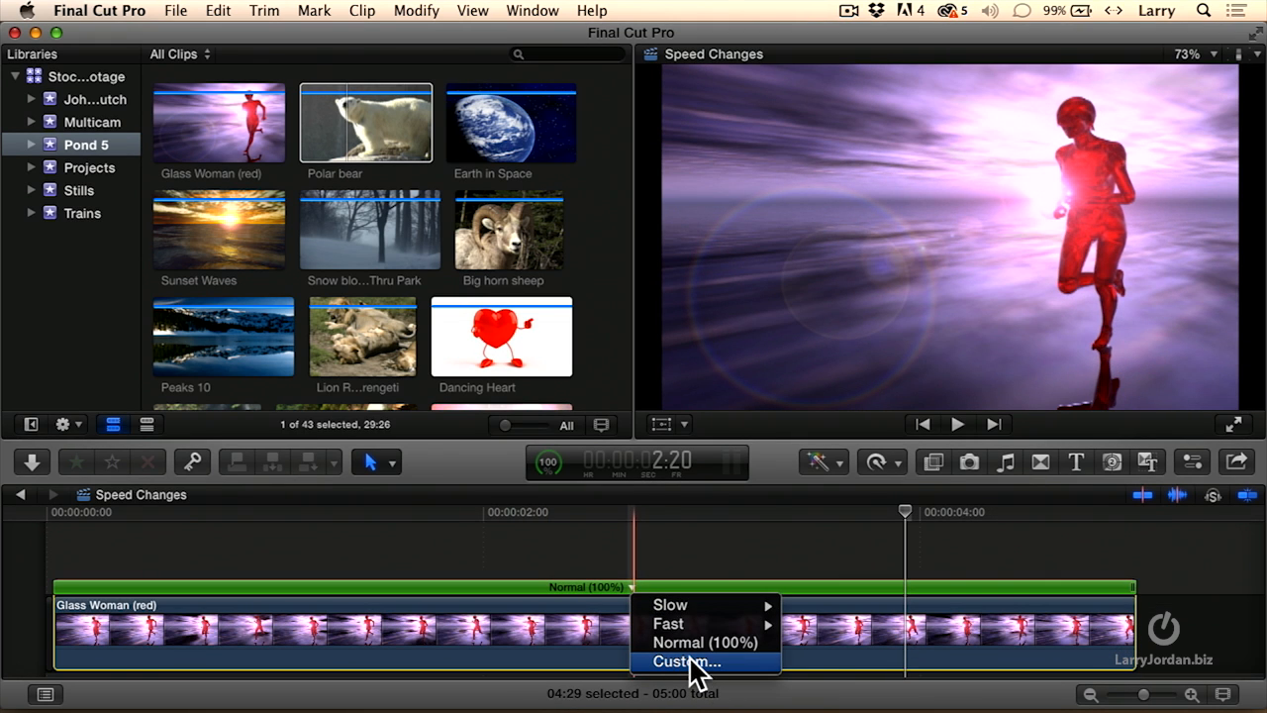
Set a Custom slow speed of 71%, stretching the project to 07:01
{"action": "left_click", "coordinate": [686, 661]}
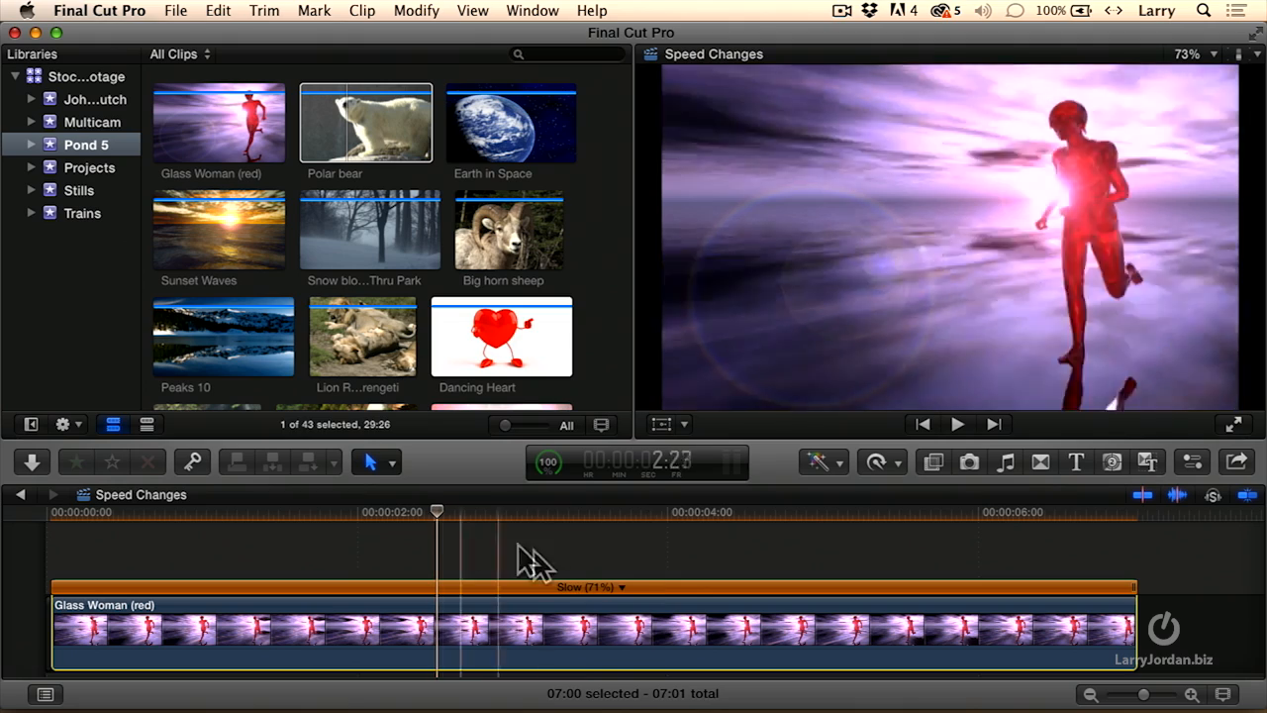
{"action": "left_click", "coordinate": [622, 586]}
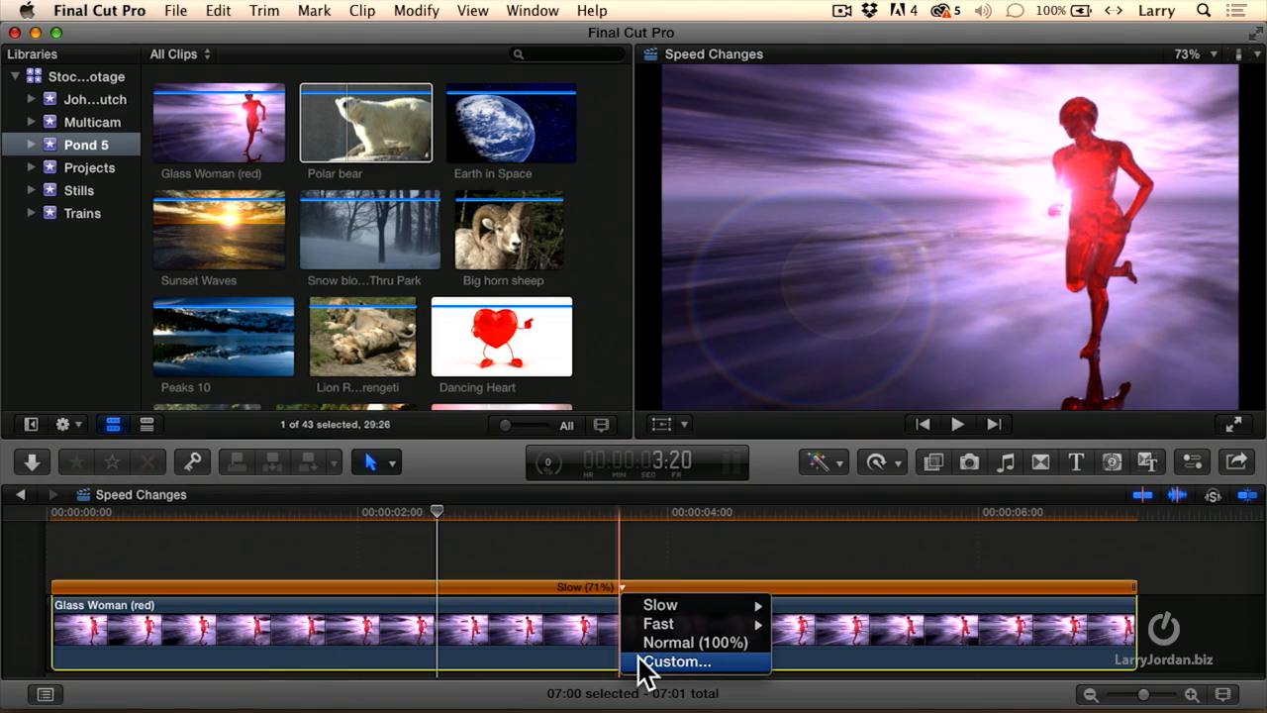